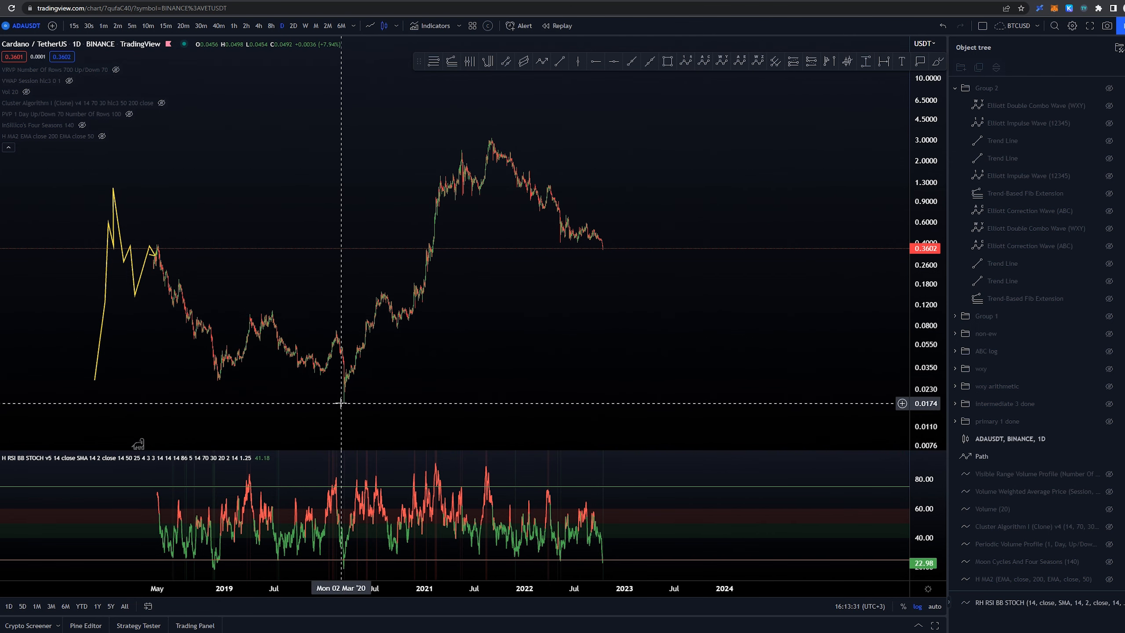
{"action": "mouse_move", "coordinate": [346, 415]}
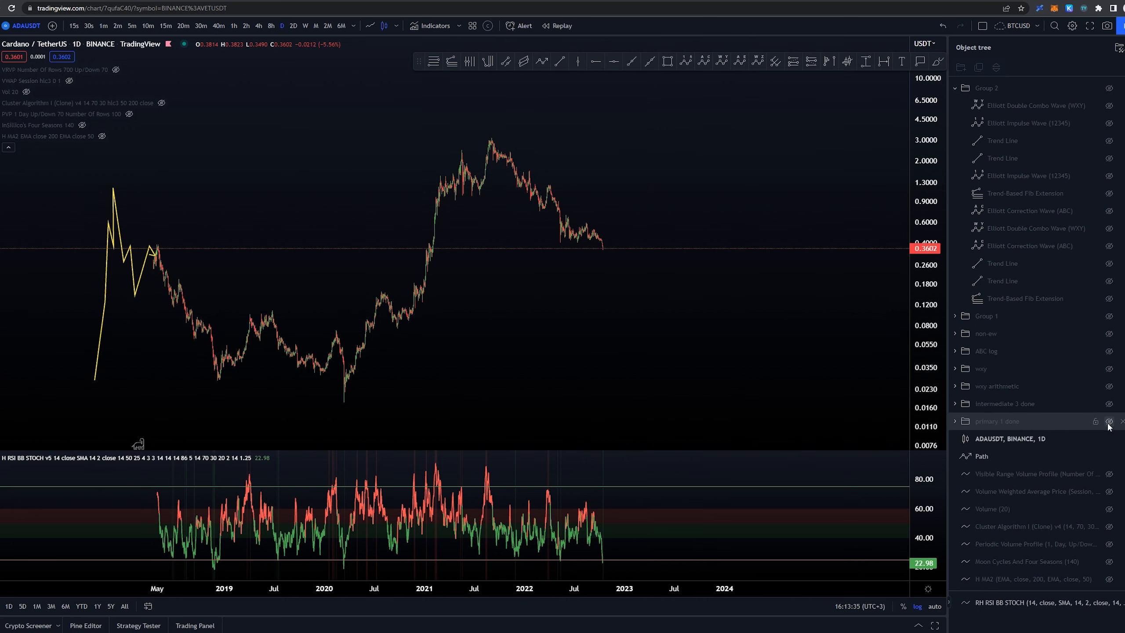
Unhide the 'primary 1 done' group and anchor a Trend-Based Fib Time at the March 2020 low
{"action": "left_click", "coordinate": [1109, 421]}
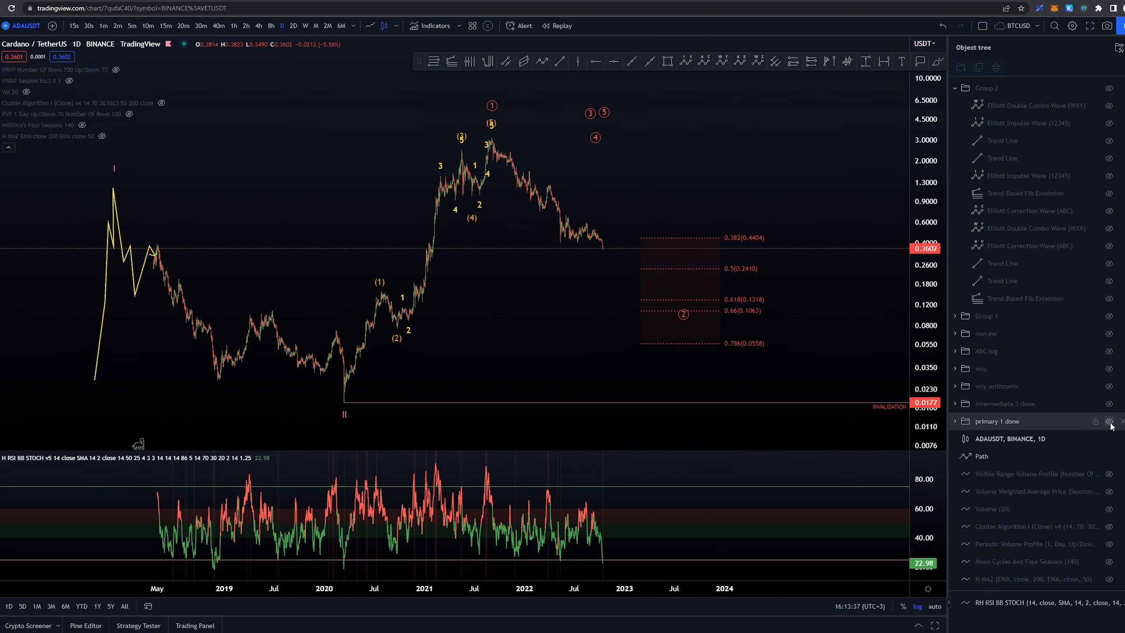
{"action": "left_click_drag", "start_coordinate": [352, 388], "coordinate": [488, 136]}
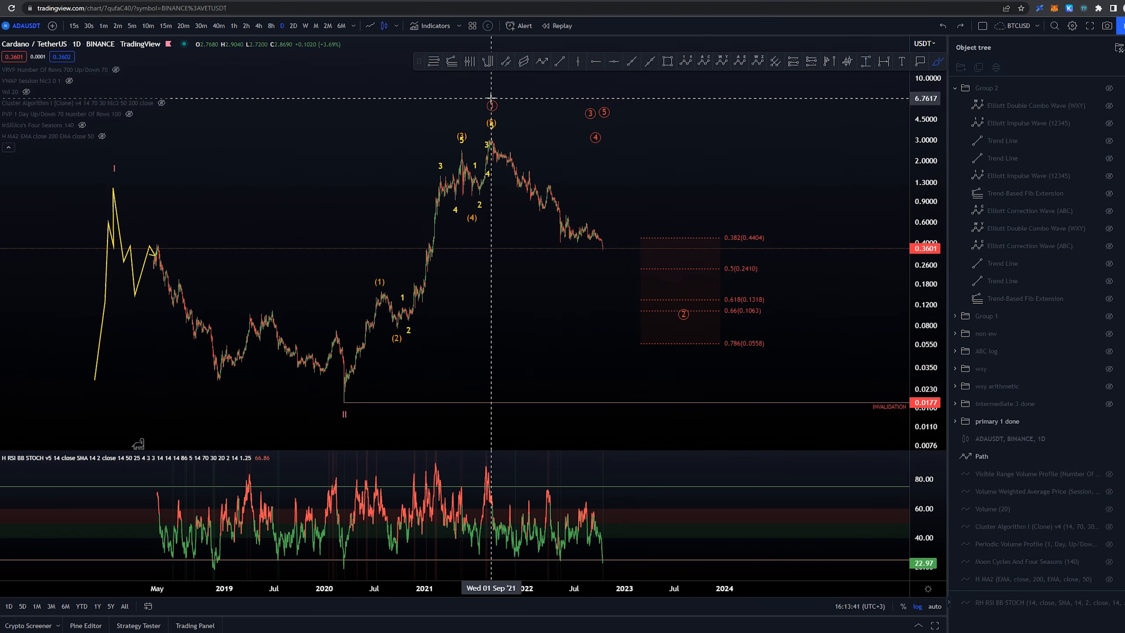
{"action": "mouse_move", "coordinate": [689, 350]}
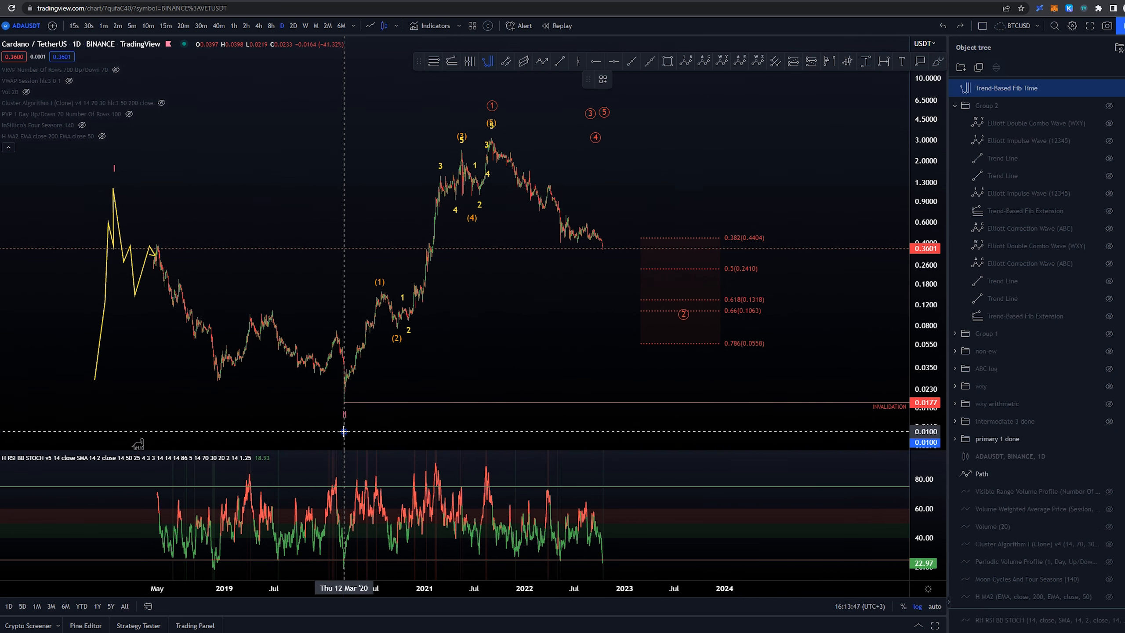
{"action": "mouse_move", "coordinate": [492, 407]}
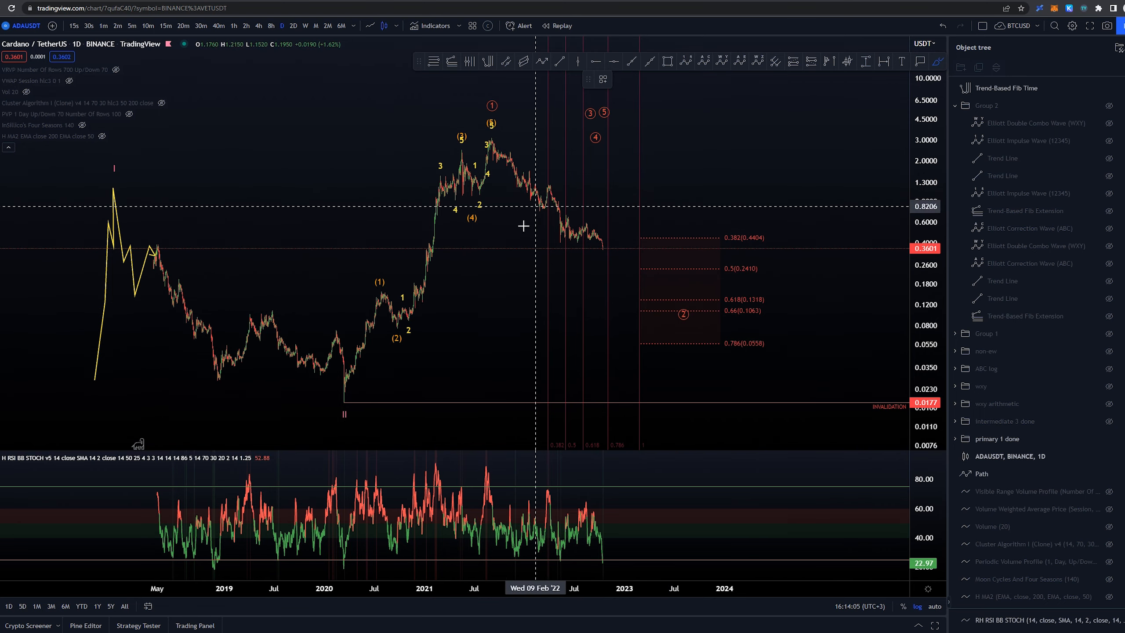
{"action": "mouse_move", "coordinate": [643, 162]}
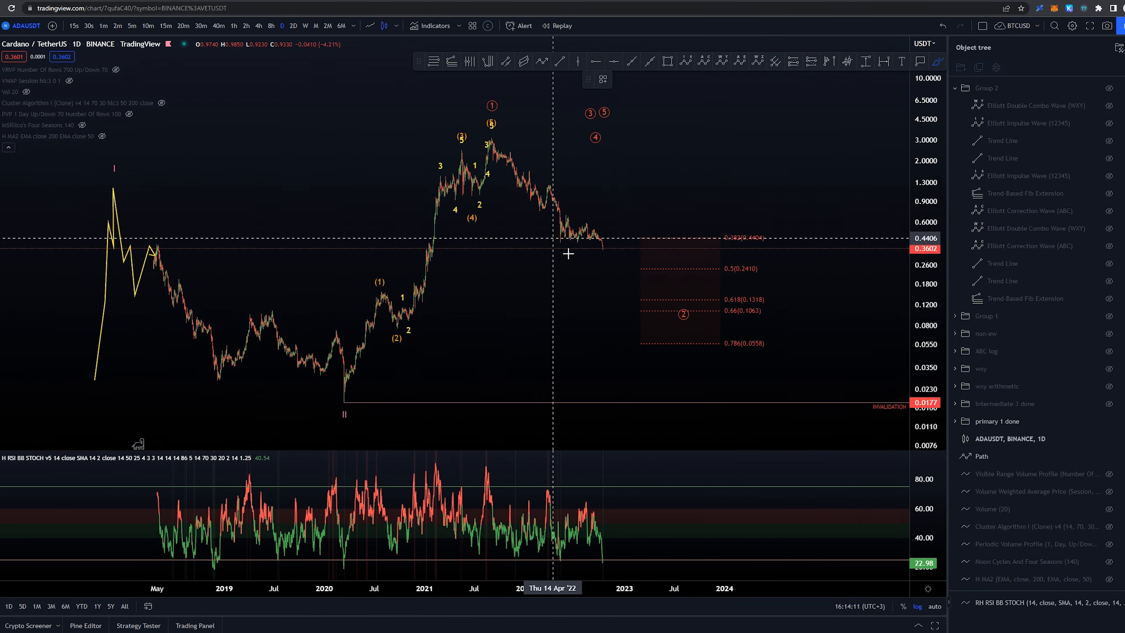
{"action": "mouse_move", "coordinate": [485, 131]}
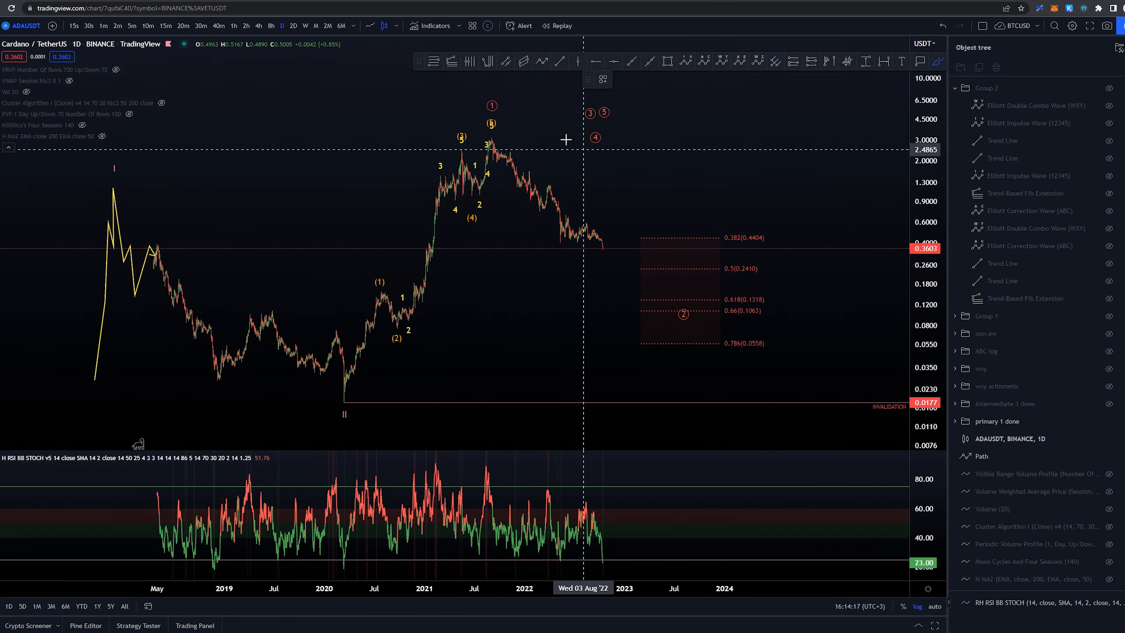
{"action": "mouse_move", "coordinate": [606, 284]}
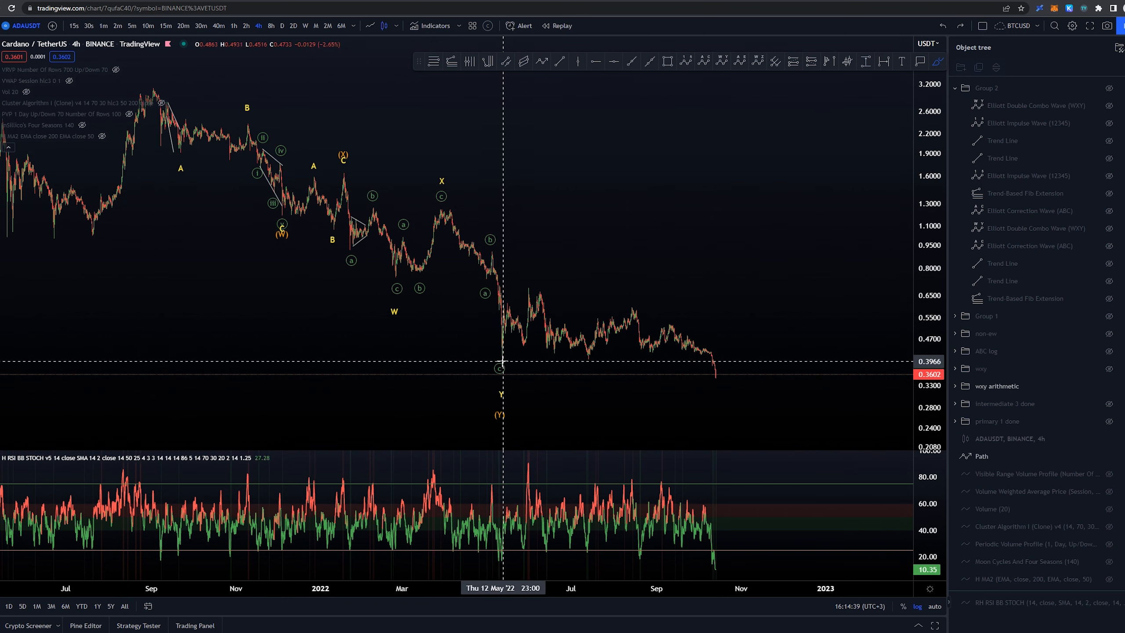
{"action": "mouse_move", "coordinate": [634, 198]}
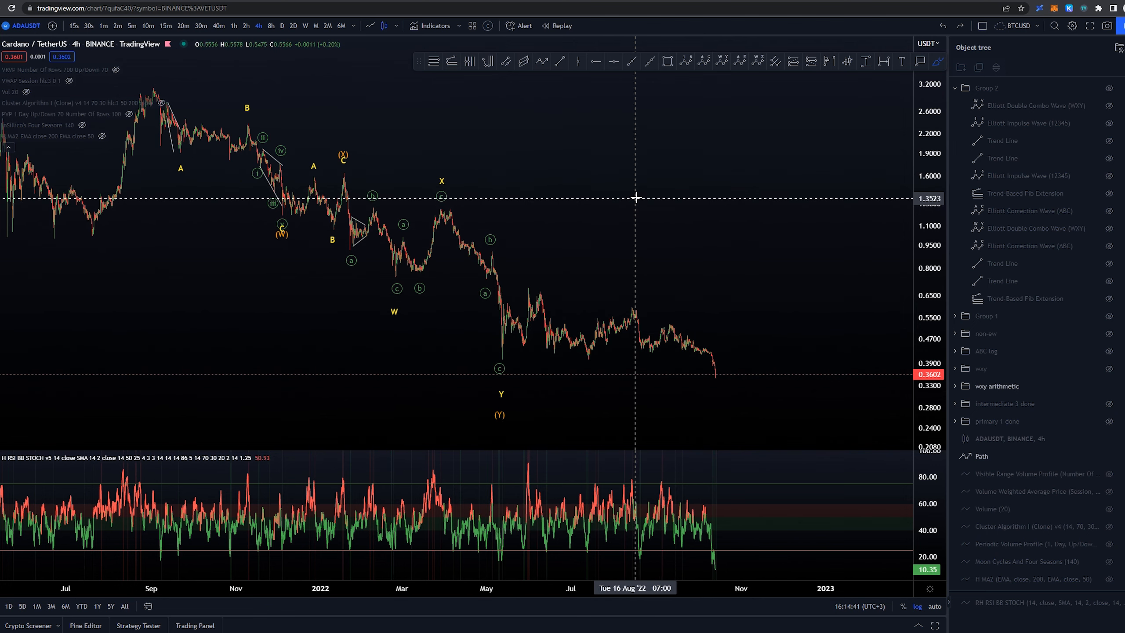
{"action": "mouse_move", "coordinate": [579, 293]}
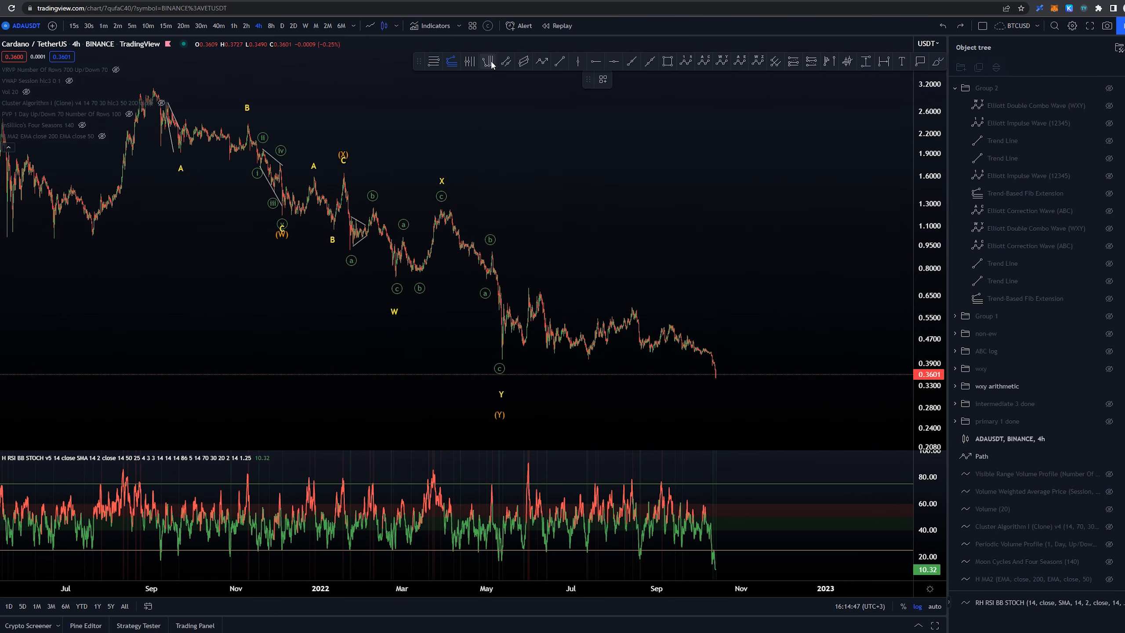
Show the 'wxy arithmetic' W-X-Y count on the 4-hour chart instead of 'primary 1 done'
{"action": "left_click", "coordinate": [488, 61]}
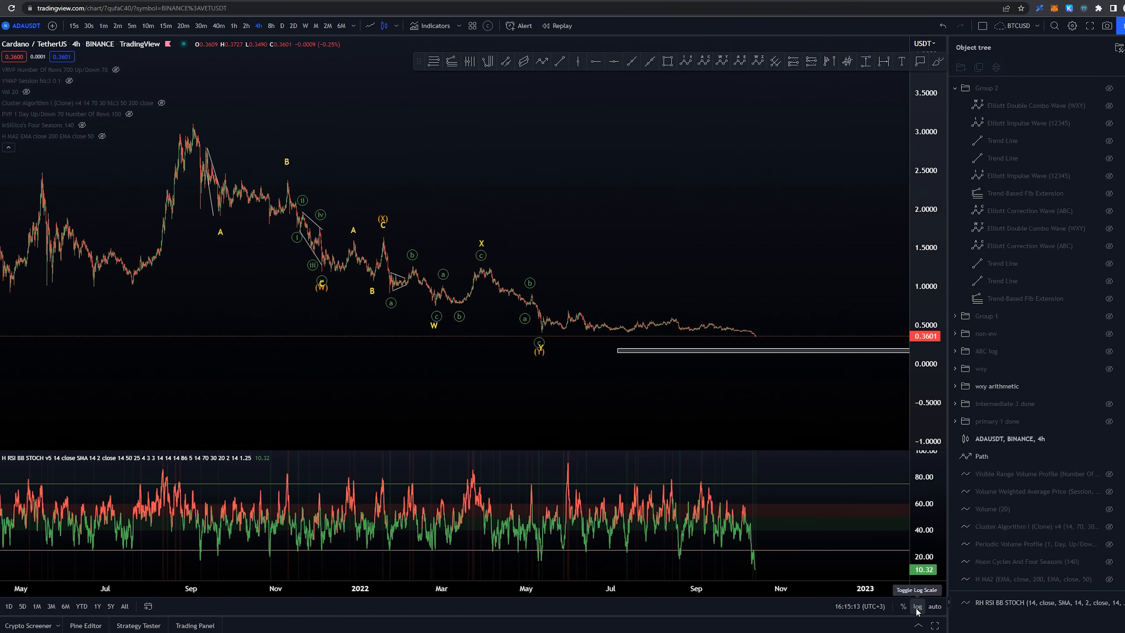
{"action": "mouse_move", "coordinate": [841, 326]}
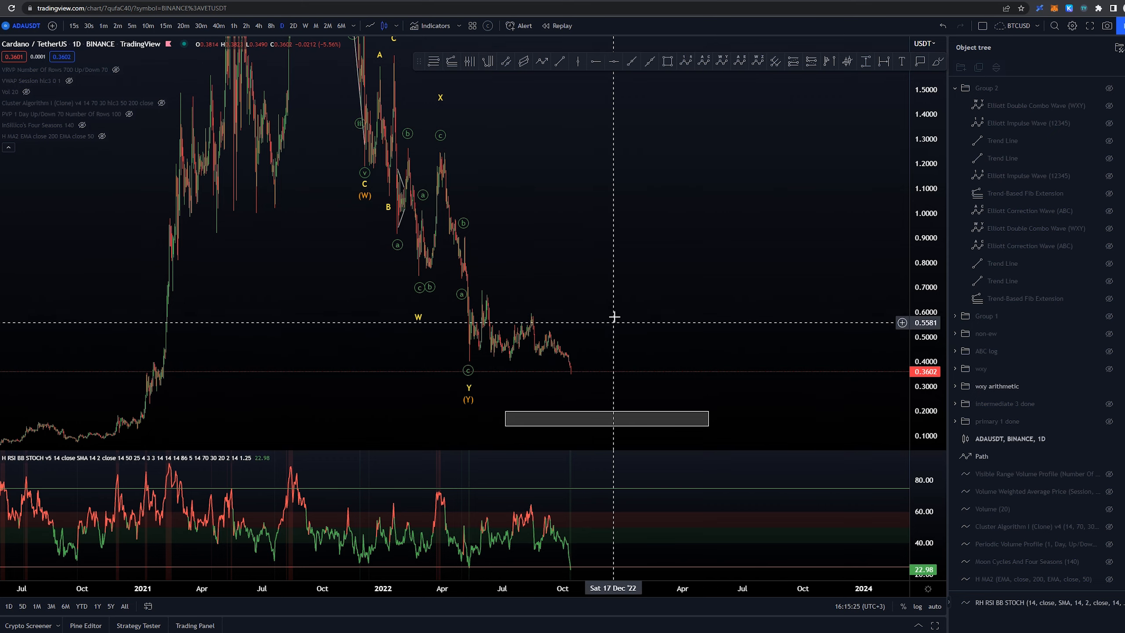
{"action": "mouse_move", "coordinate": [534, 317]}
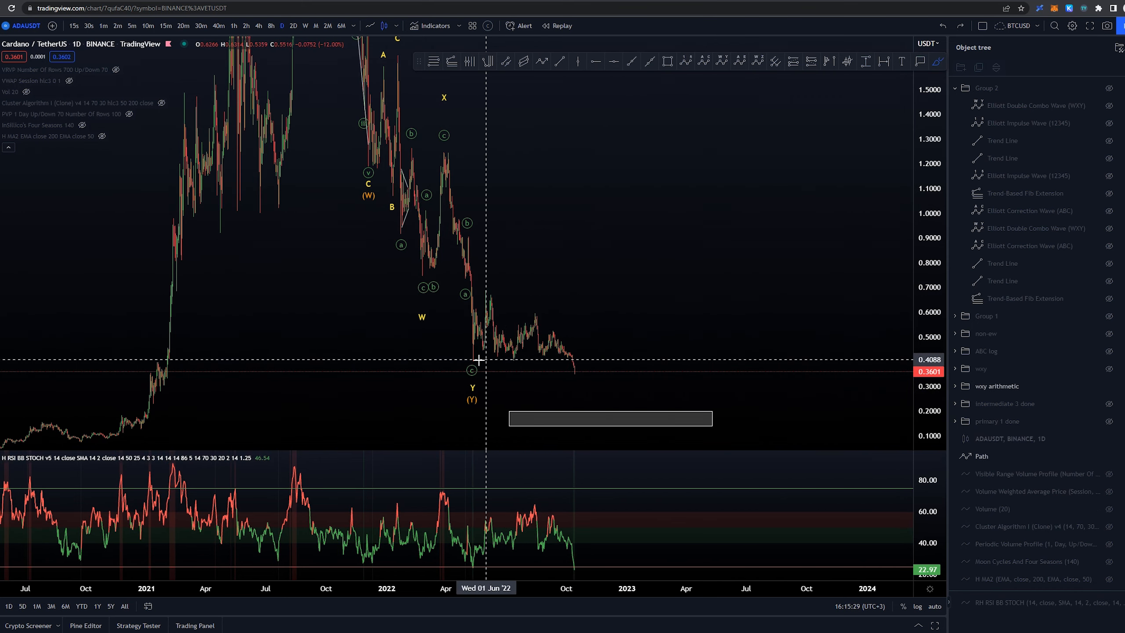
Draw and adjust a grey rectangle zone around 0.13–0.21 below price on the daily chart
{"action": "left_click_drag", "start_coordinate": [463, 359], "coordinate": [614, 256]}
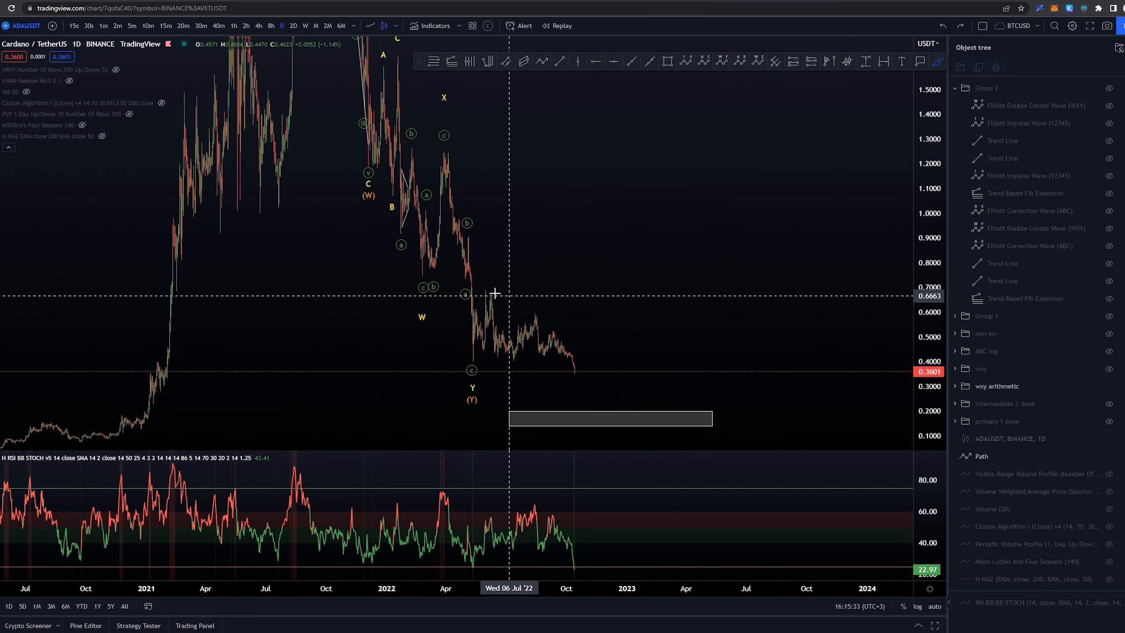
{"action": "left_click_drag", "start_coordinate": [487, 280], "coordinate": [552, 323]}
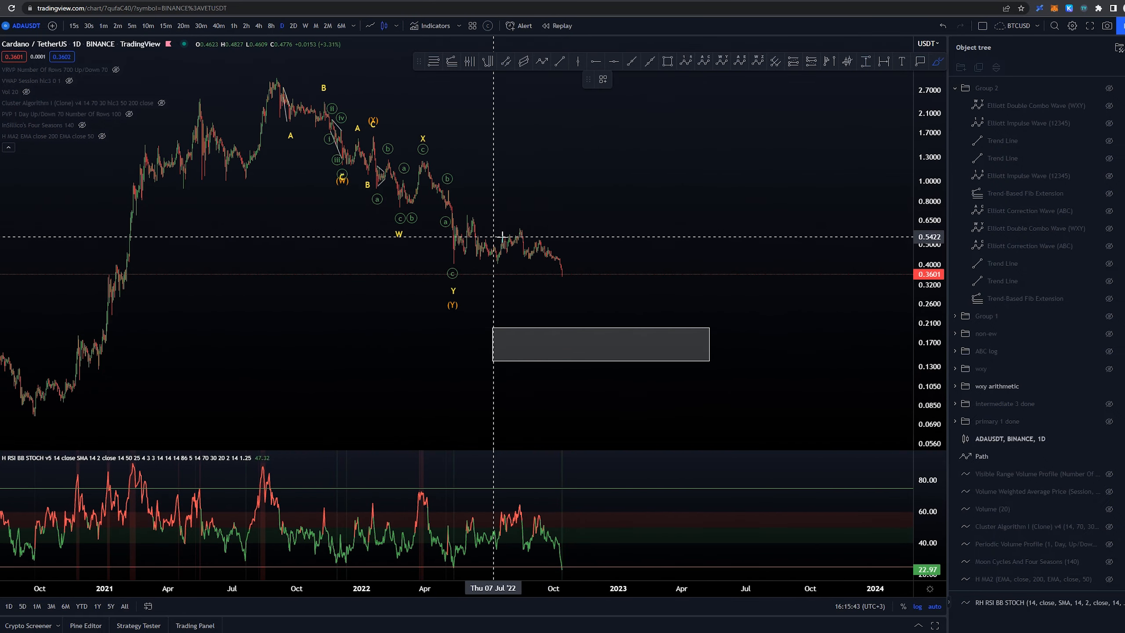
{"action": "mouse_move", "coordinate": [650, 324]}
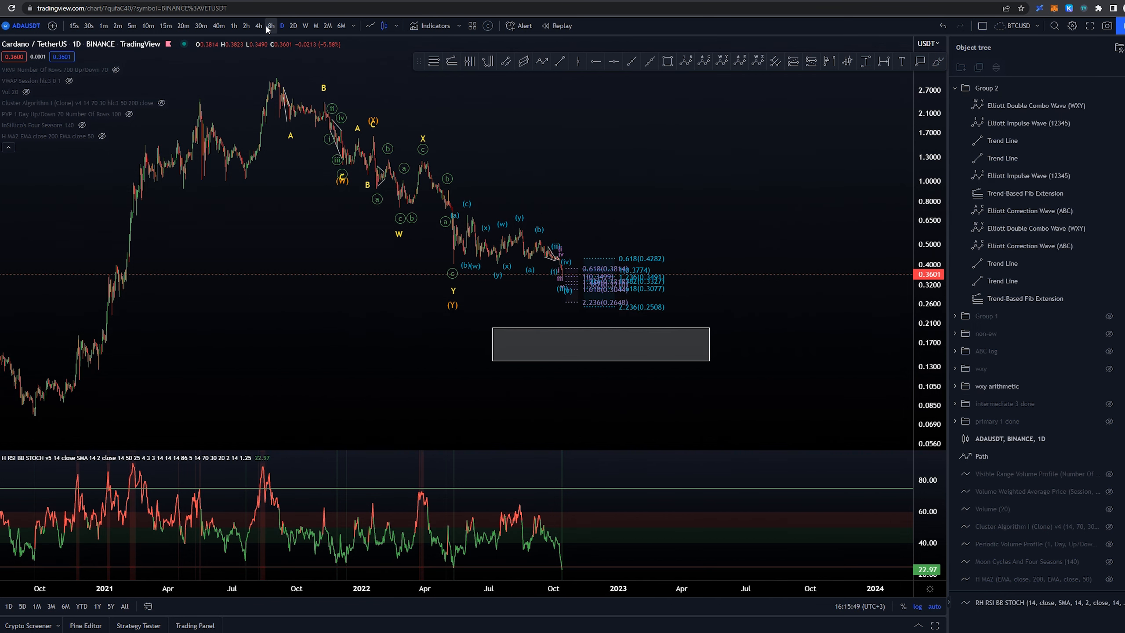
Switch to 4-hour candles to view Group 2's sub-wave count and Fibonacci extension targets
{"action": "left_click", "coordinate": [258, 25]}
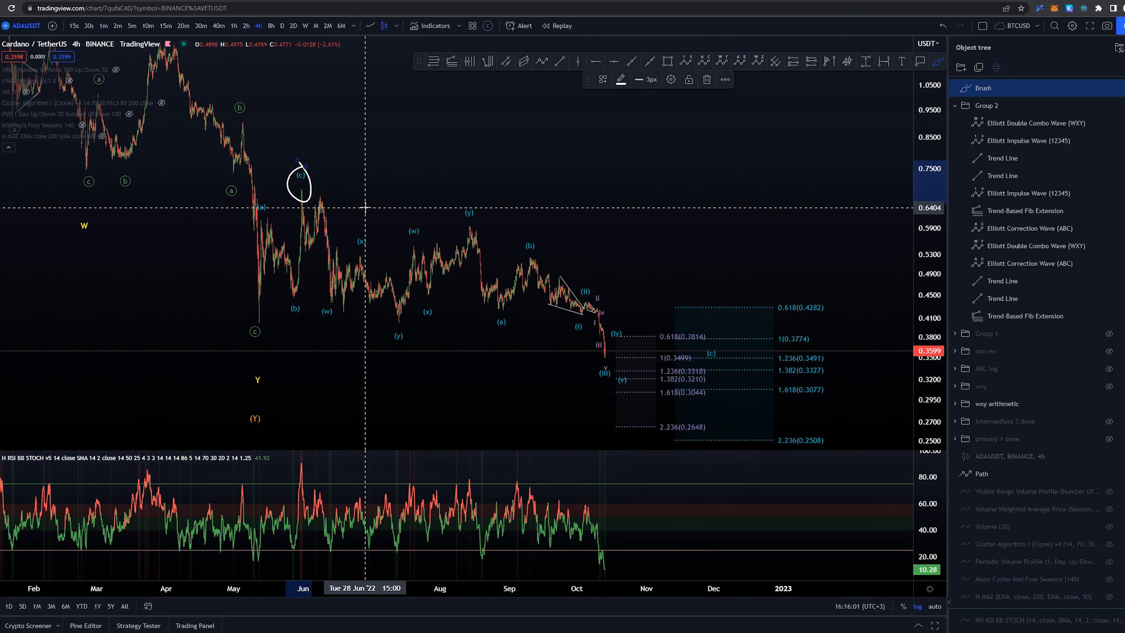
{"action": "mouse_move", "coordinate": [300, 186]}
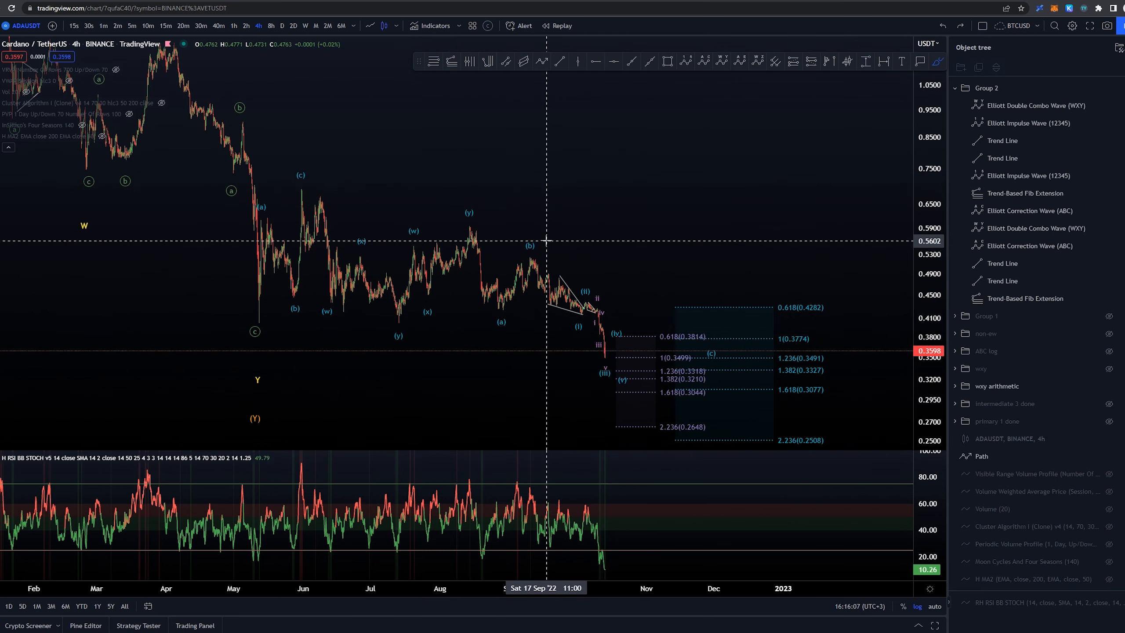
{"action": "mouse_move", "coordinate": [368, 284]}
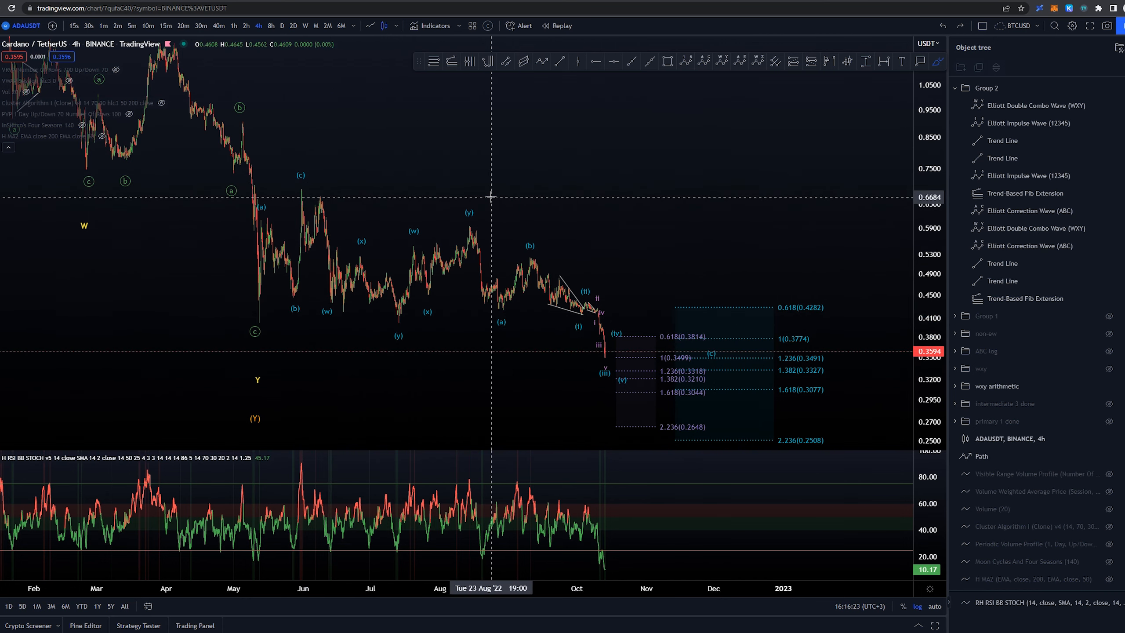
{"action": "mouse_move", "coordinate": [471, 246]}
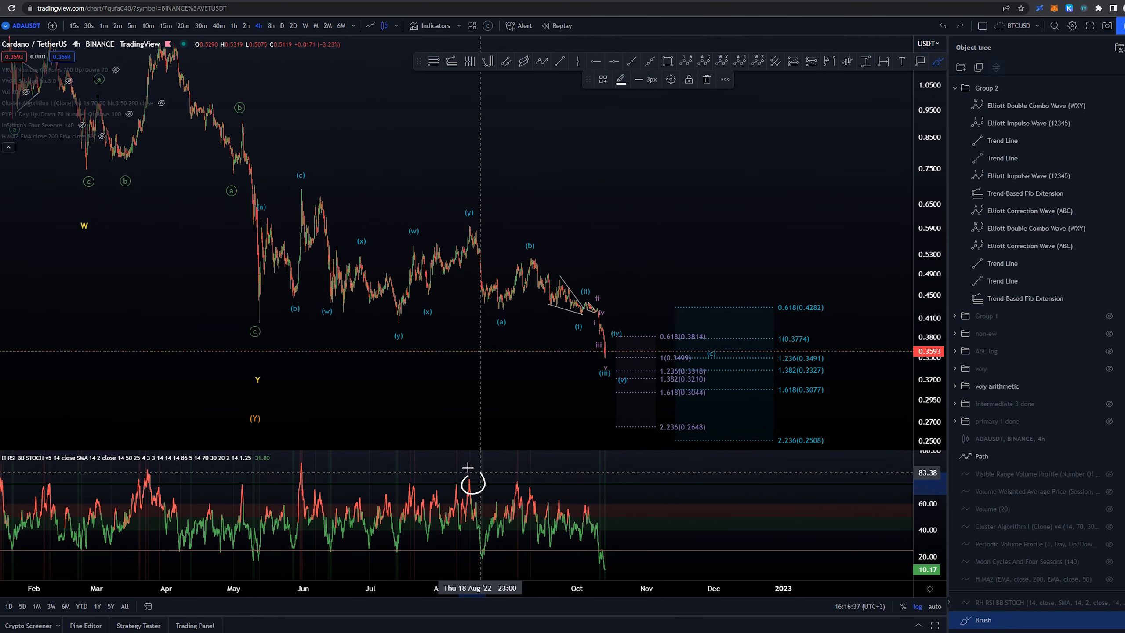
{"action": "mouse_move", "coordinate": [315, 172]}
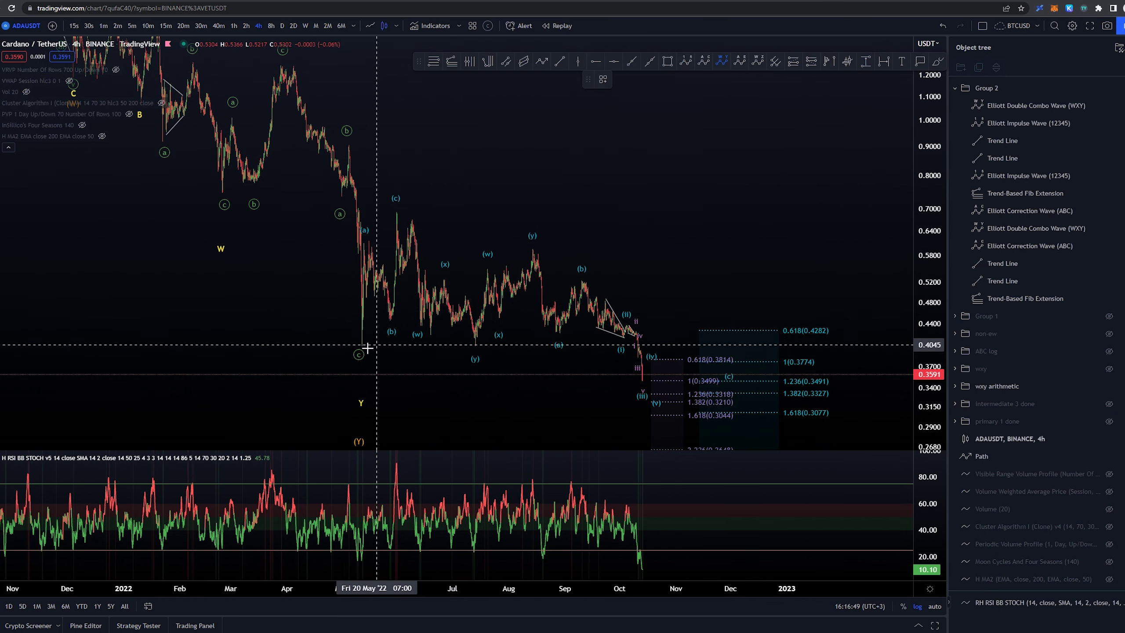
{"action": "left_click", "coordinate": [1029, 246]}
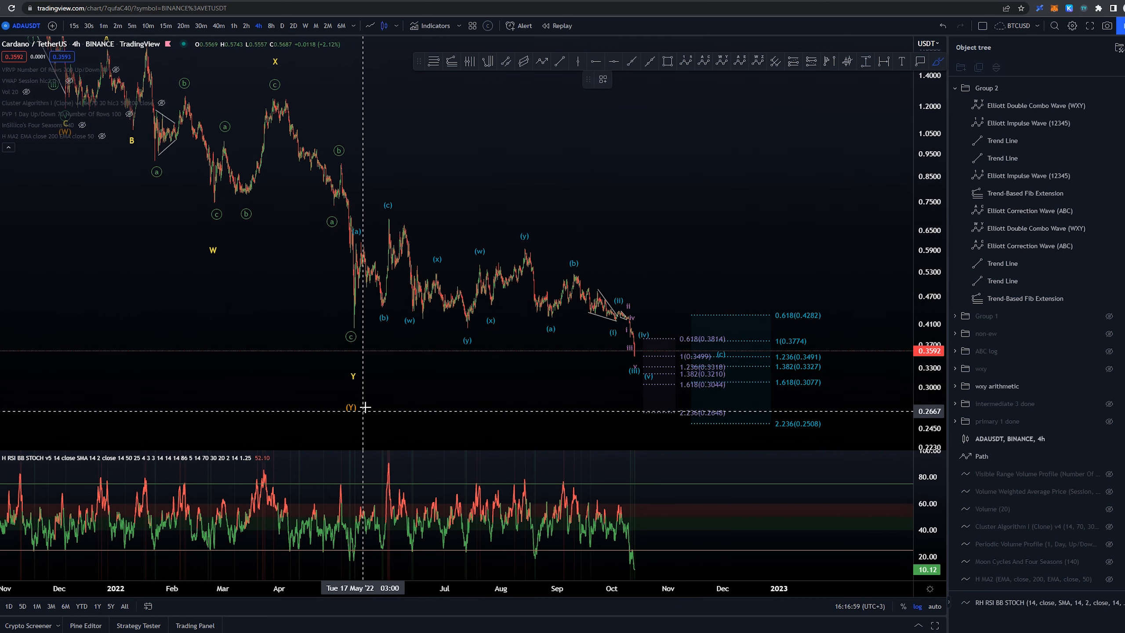
{"action": "mouse_move", "coordinate": [766, 108]}
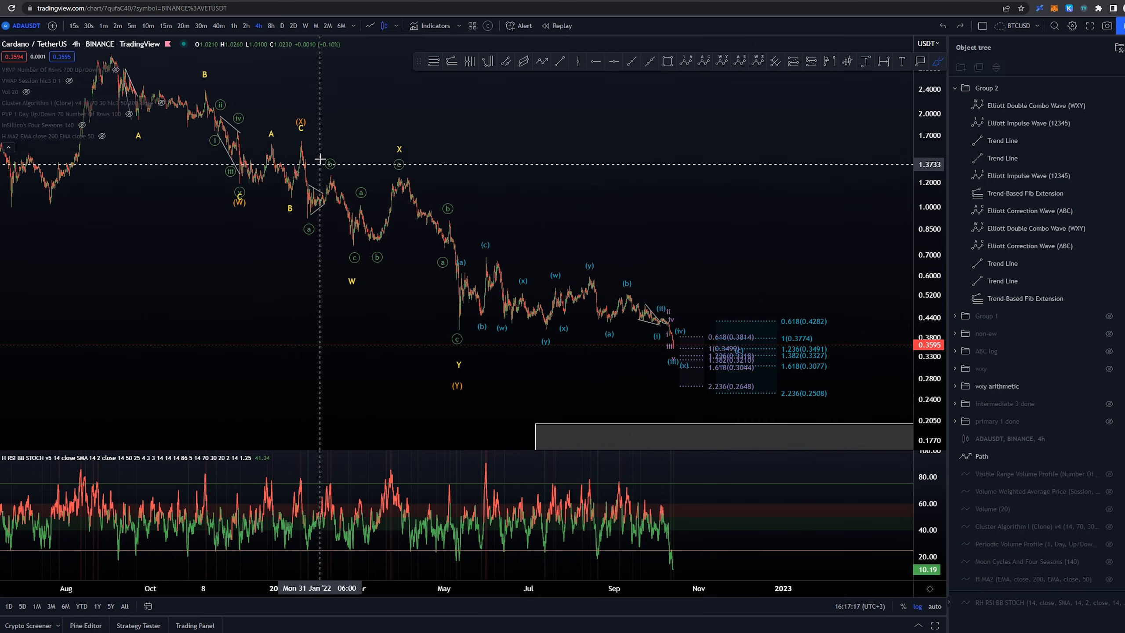
{"action": "mouse_move", "coordinate": [734, 274]}
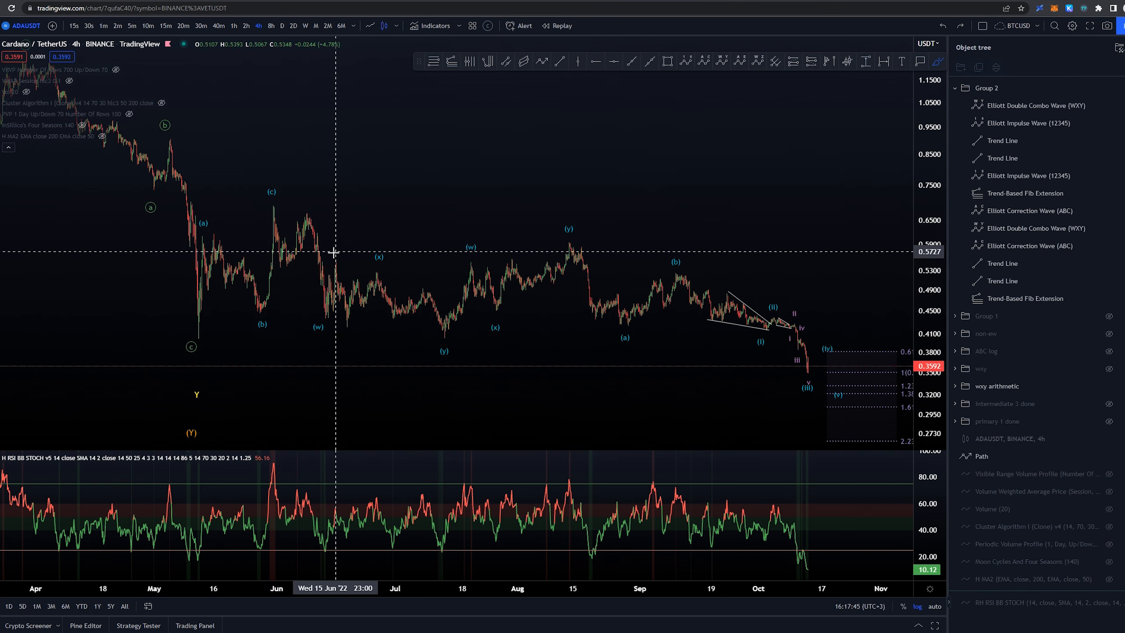
{"action": "mouse_move", "coordinate": [386, 307]}
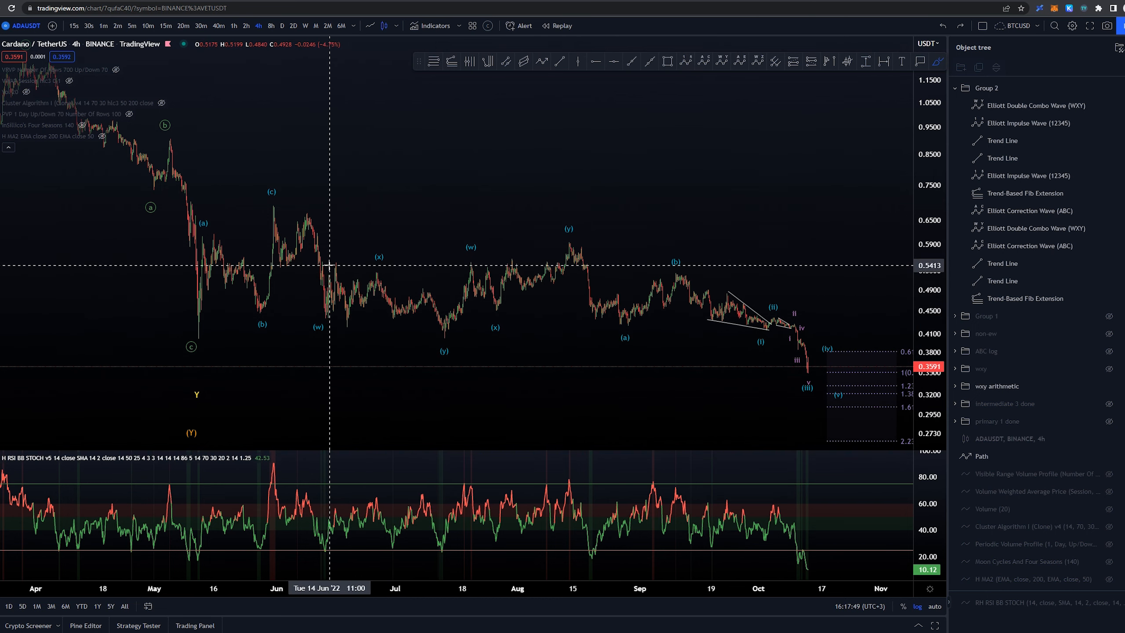
{"action": "mouse_move", "coordinate": [367, 217]}
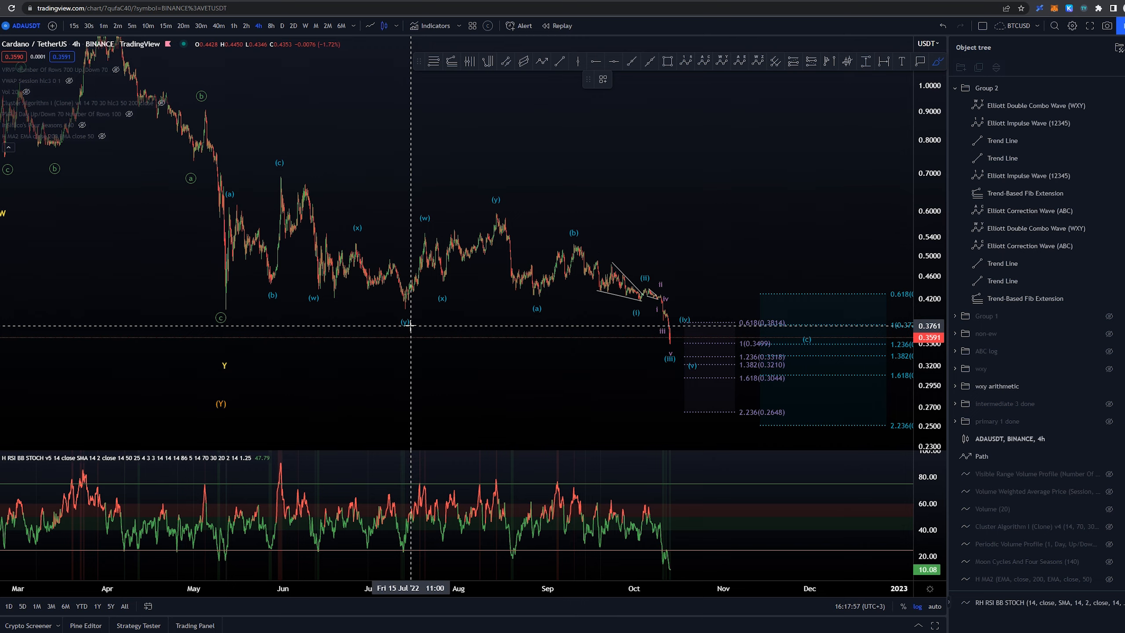
{"action": "mouse_move", "coordinate": [370, 184]}
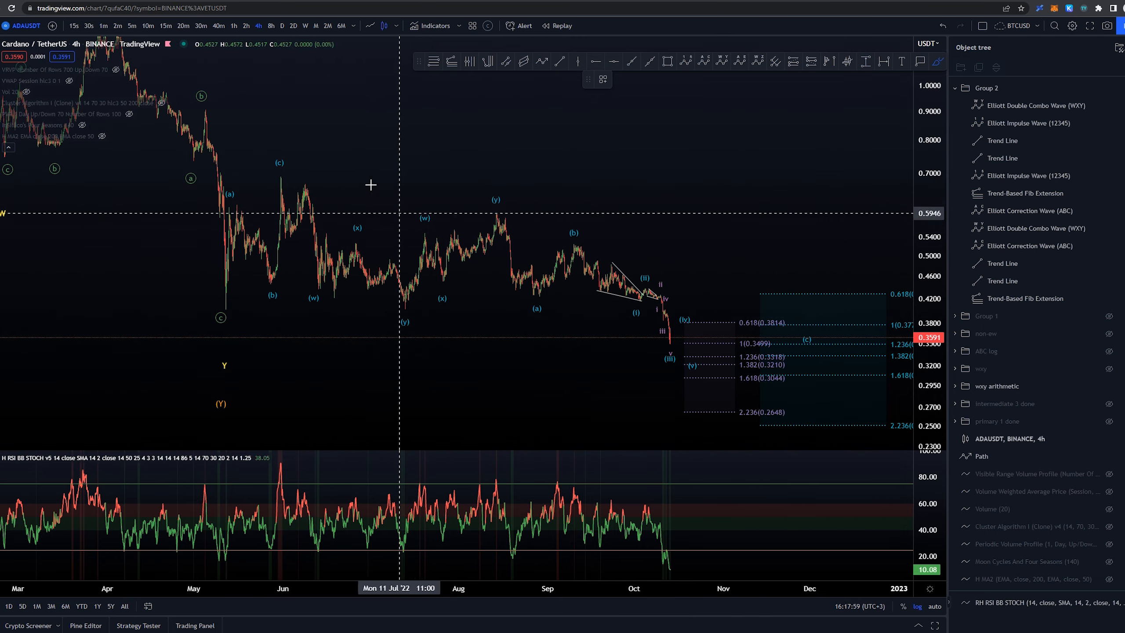
{"action": "mouse_move", "coordinate": [516, 209]}
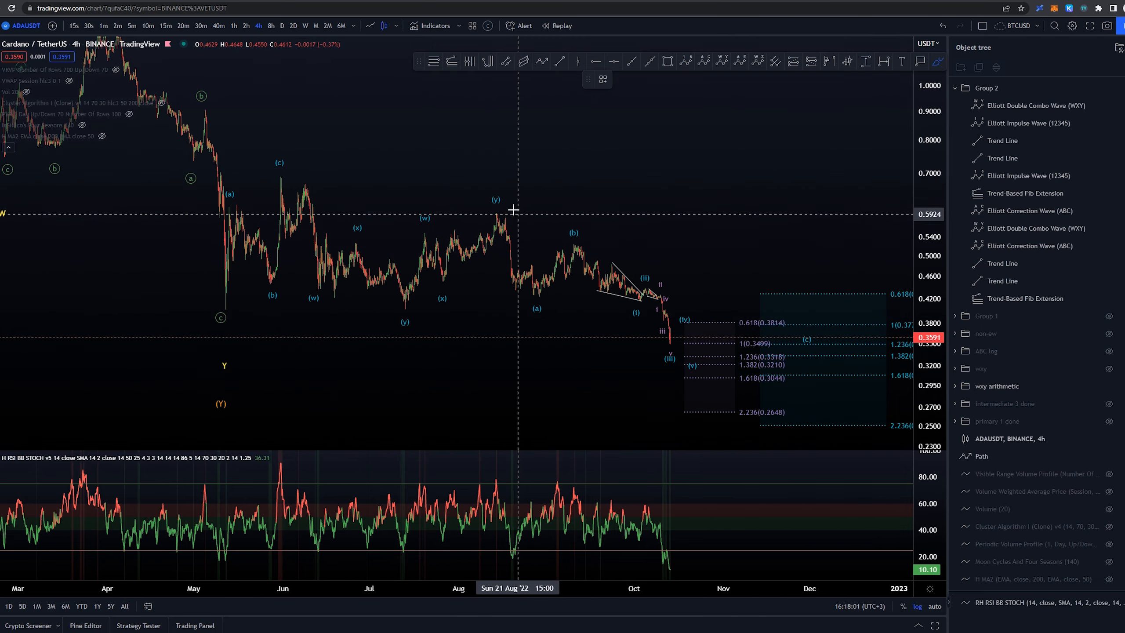
{"action": "mouse_move", "coordinate": [494, 212]}
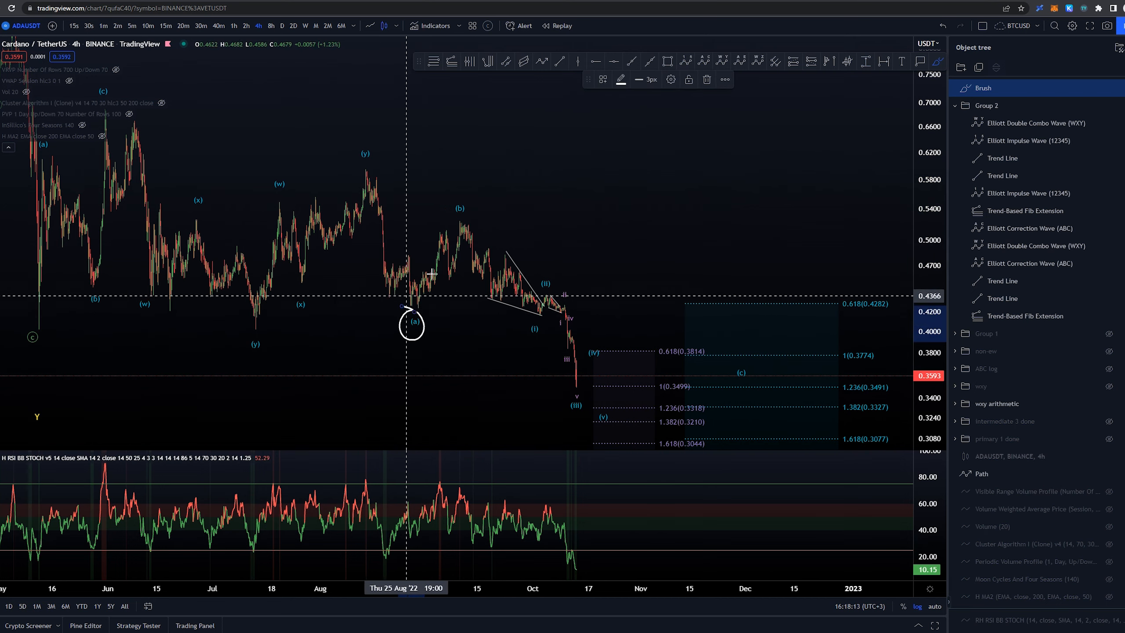
Circle the late-August low and add a red circled 1–5 impulse count to the October 2022 decline
{"action": "left_click_drag", "start_coordinate": [415, 321], "coordinate": [459, 208]}
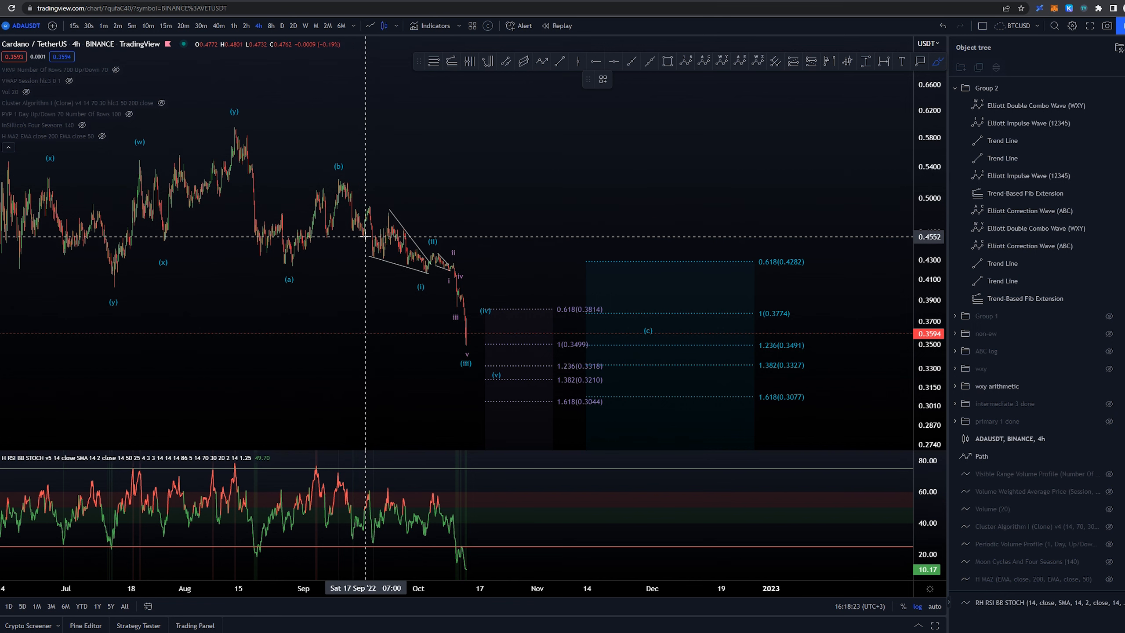
{"action": "mouse_move", "coordinate": [338, 176]}
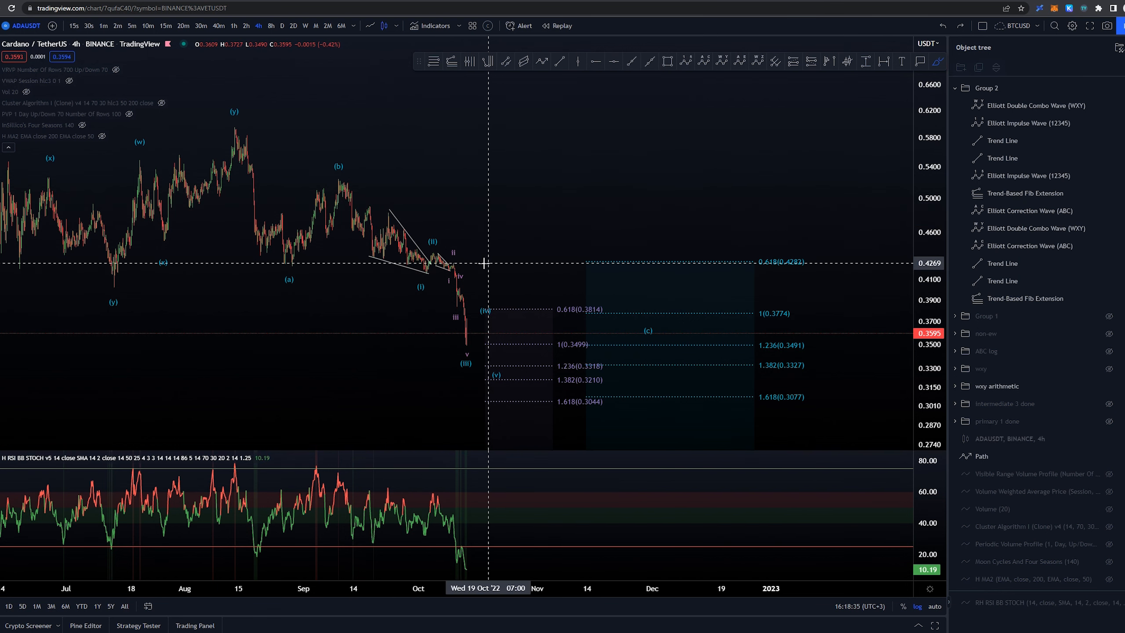
{"action": "mouse_move", "coordinate": [389, 209]}
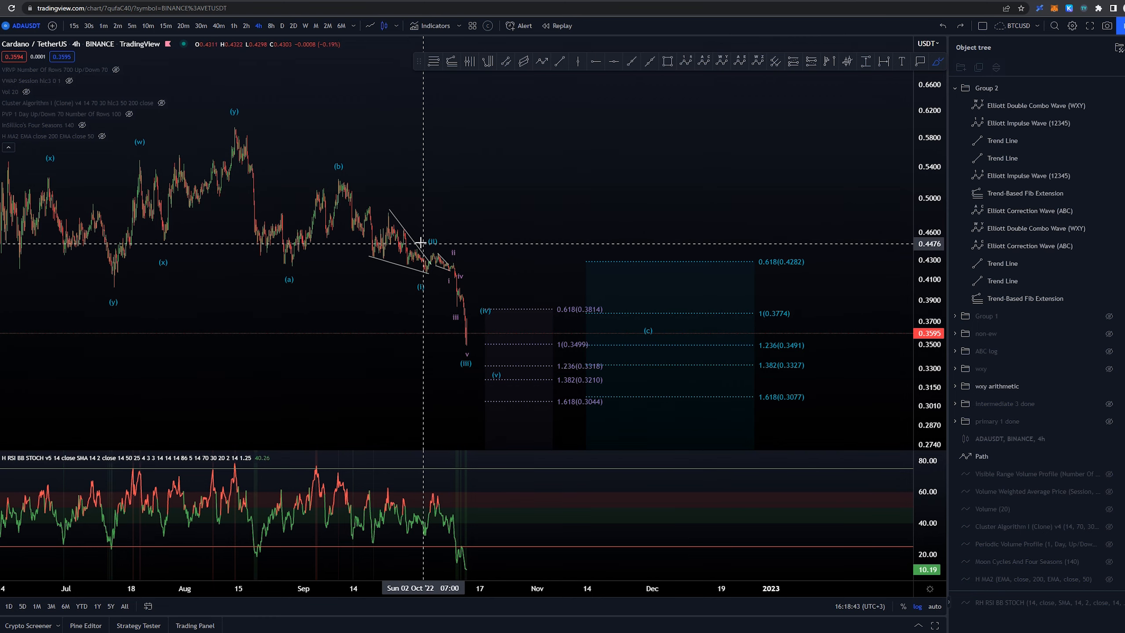
{"action": "mouse_move", "coordinate": [425, 336]}
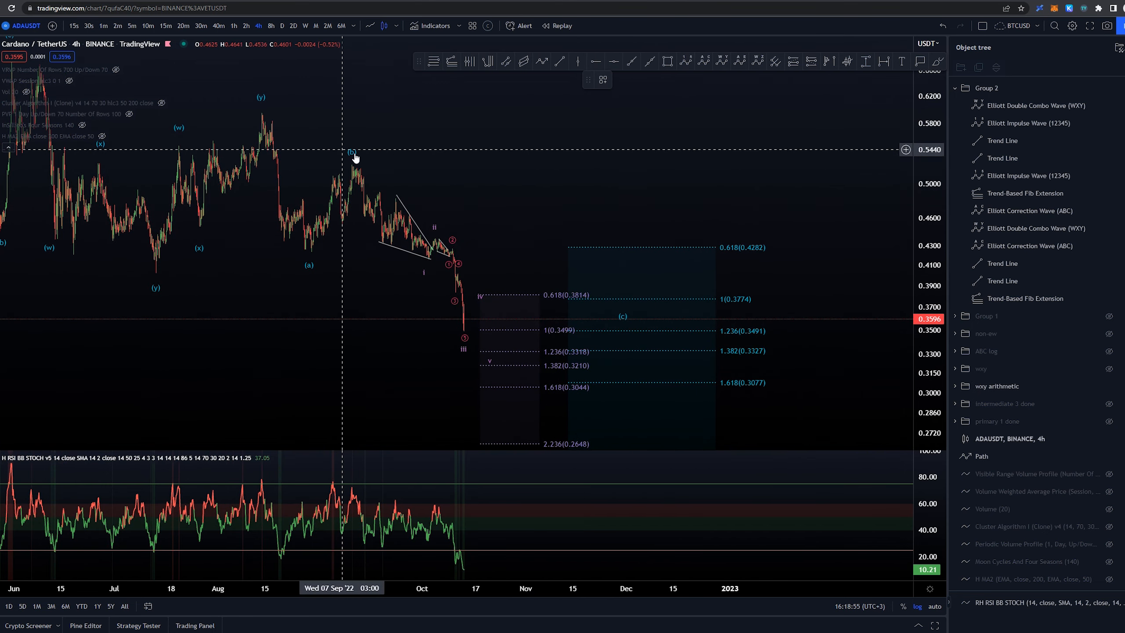
{"action": "left_click", "coordinate": [1025, 298]}
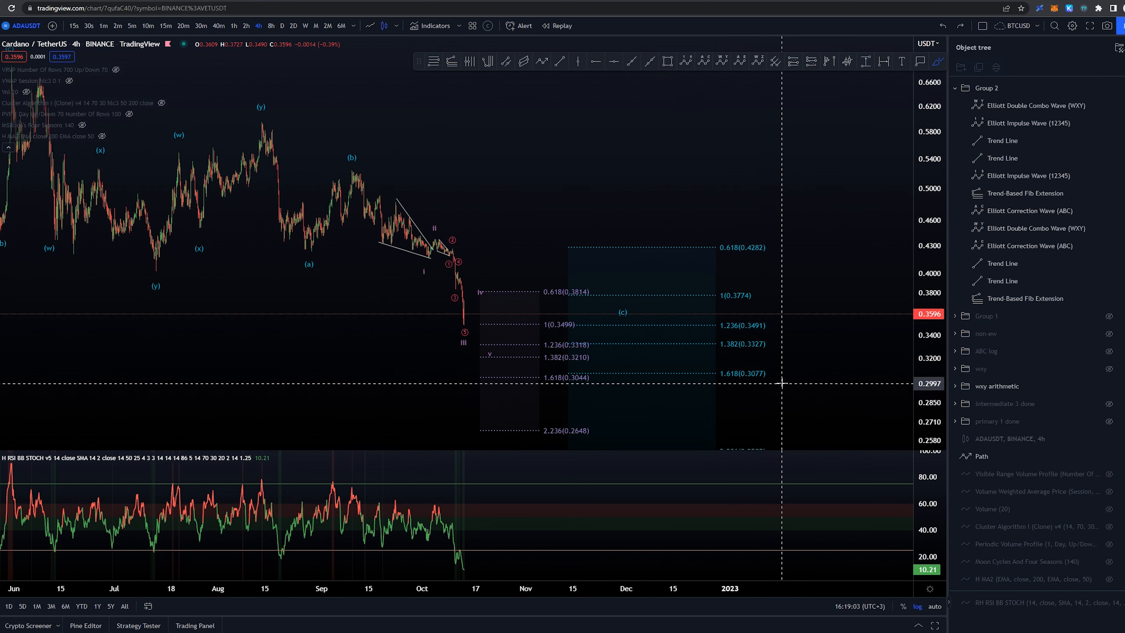
{"action": "mouse_move", "coordinate": [772, 369]}
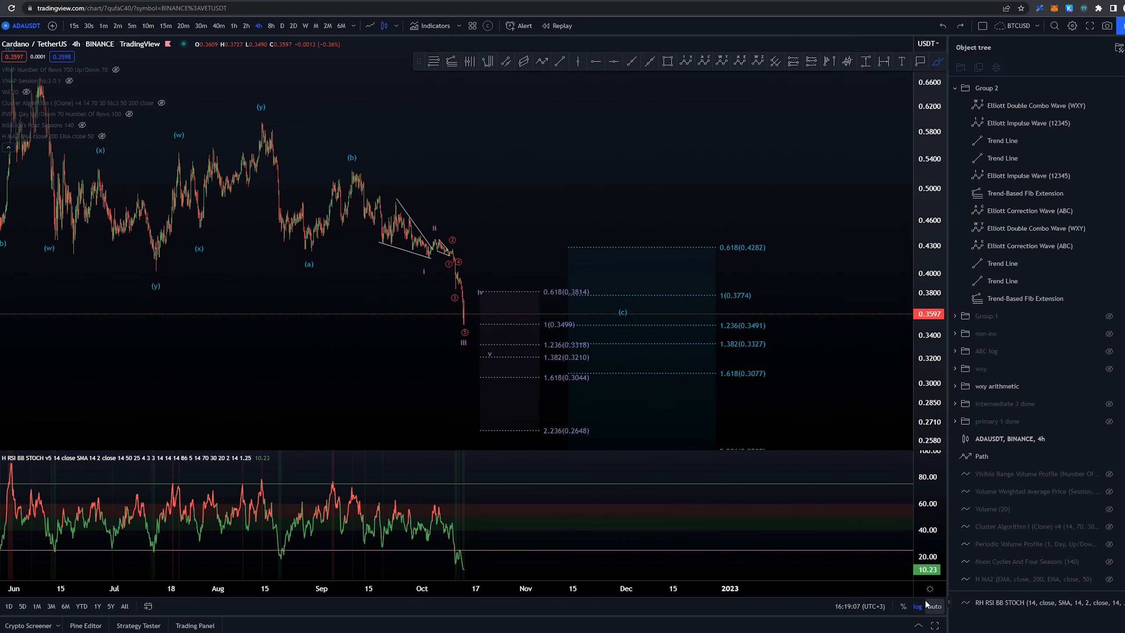
{"action": "left_click", "coordinate": [916, 605]}
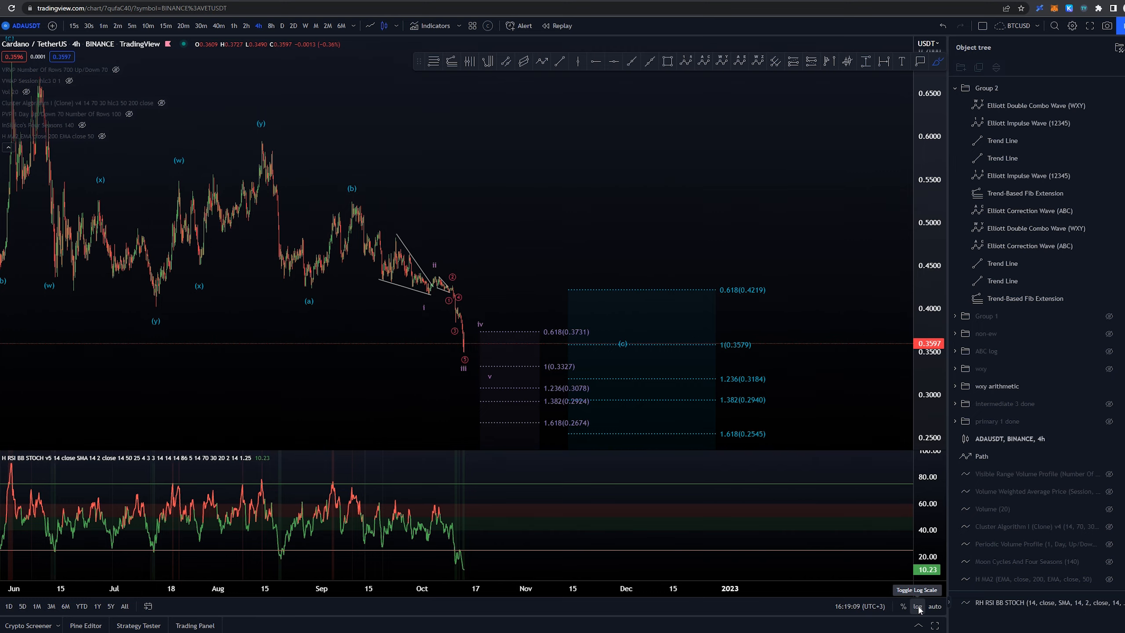
{"action": "mouse_move", "coordinate": [496, 263]}
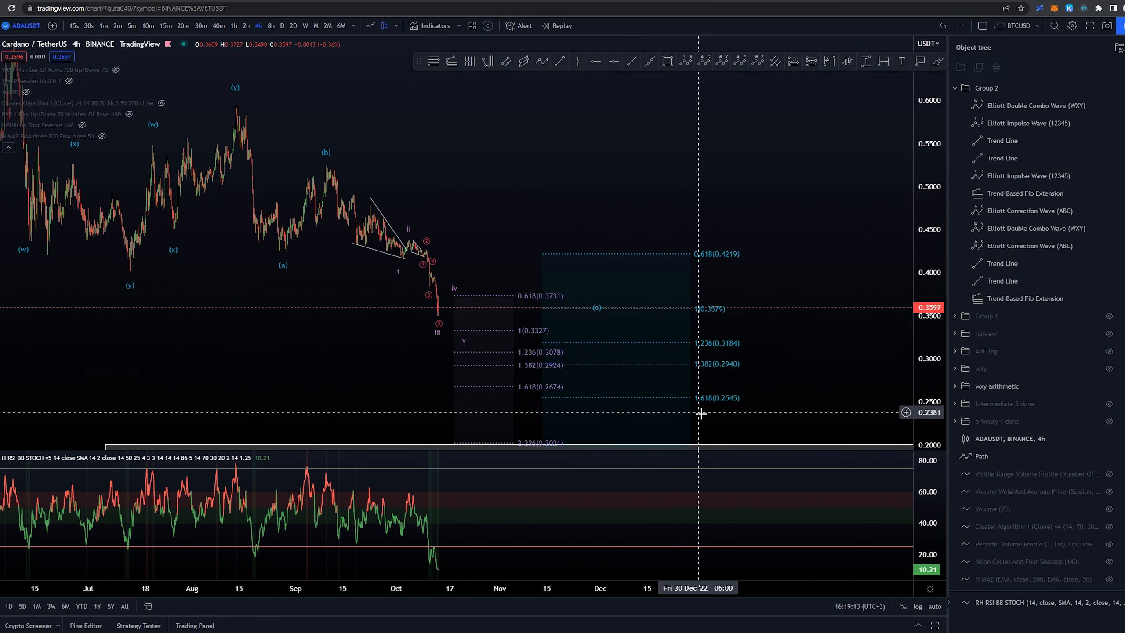
{"action": "left_click_drag", "start_coordinate": [671, 388], "coordinate": [757, 420]}
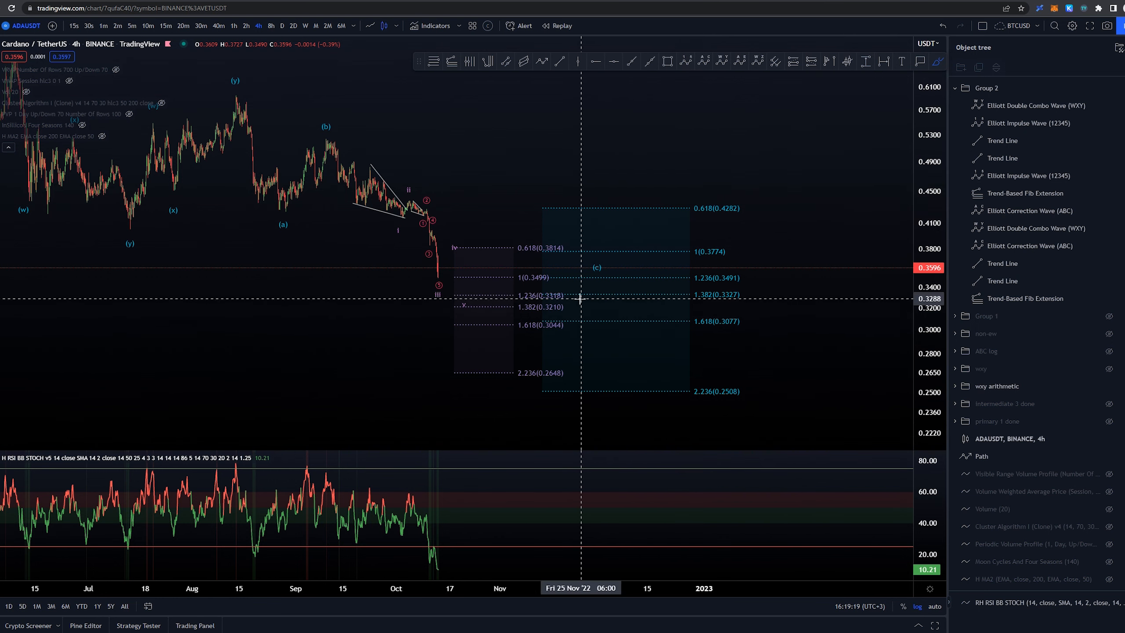
{"action": "mouse_move", "coordinate": [798, 330]}
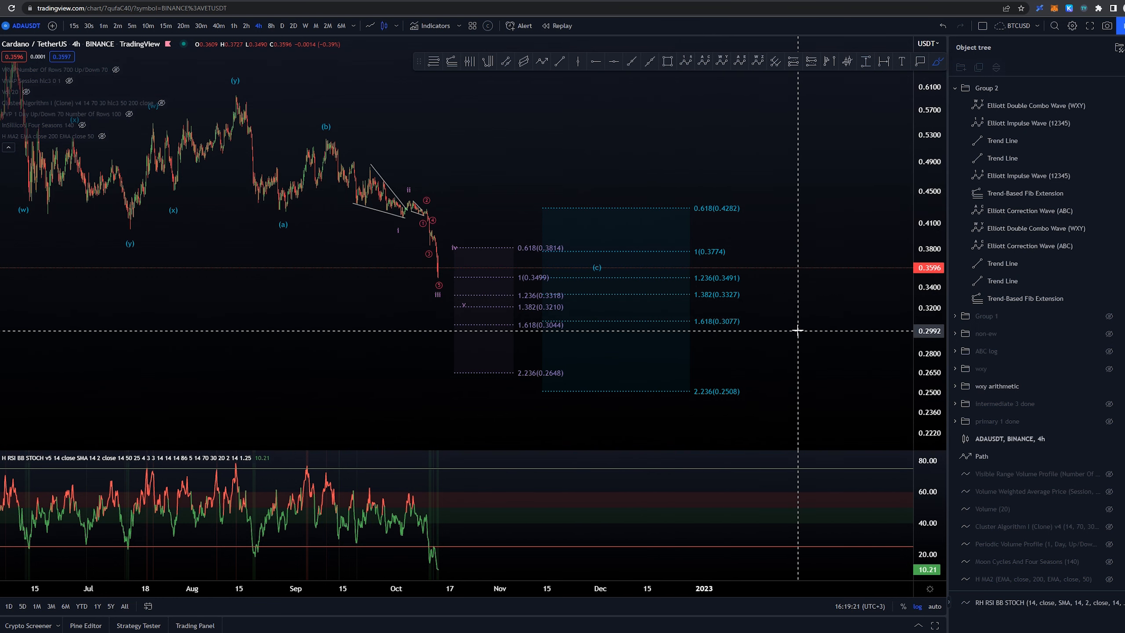
{"action": "mouse_move", "coordinate": [804, 317]}
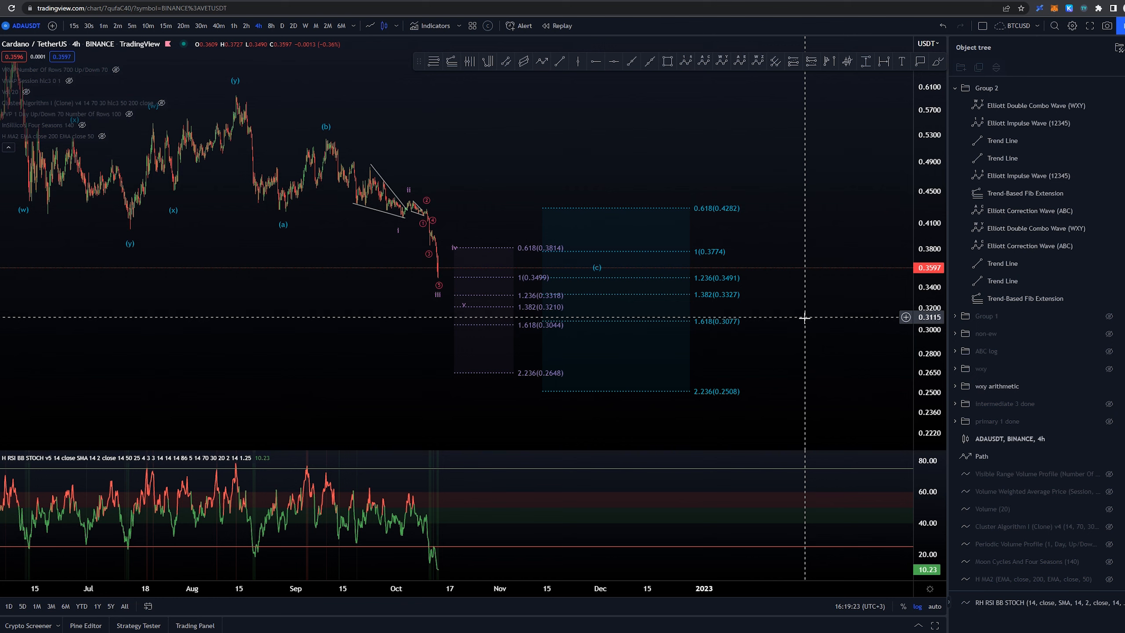
{"action": "mouse_move", "coordinate": [234, 109]}
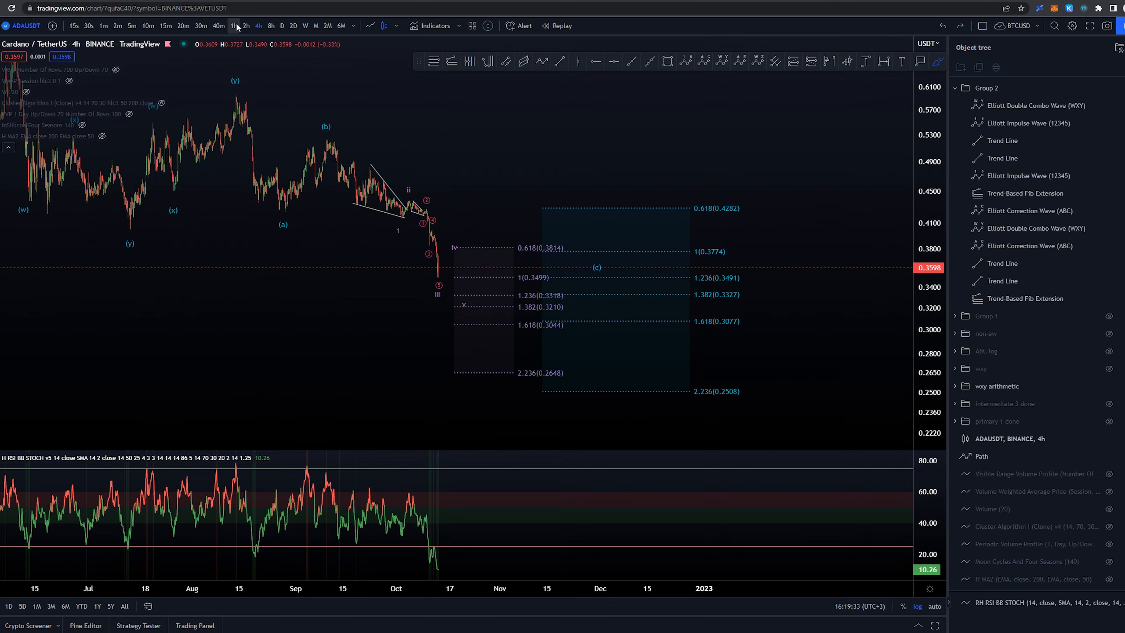
{"action": "mouse_move", "coordinate": [452, 578]}
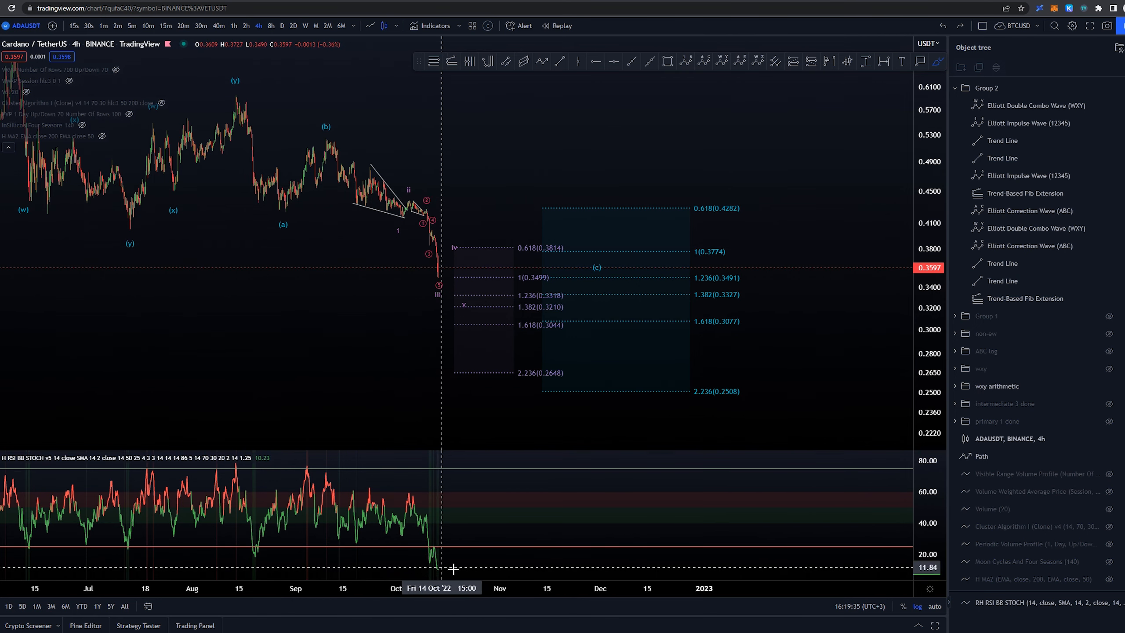
{"action": "mouse_move", "coordinate": [438, 574]}
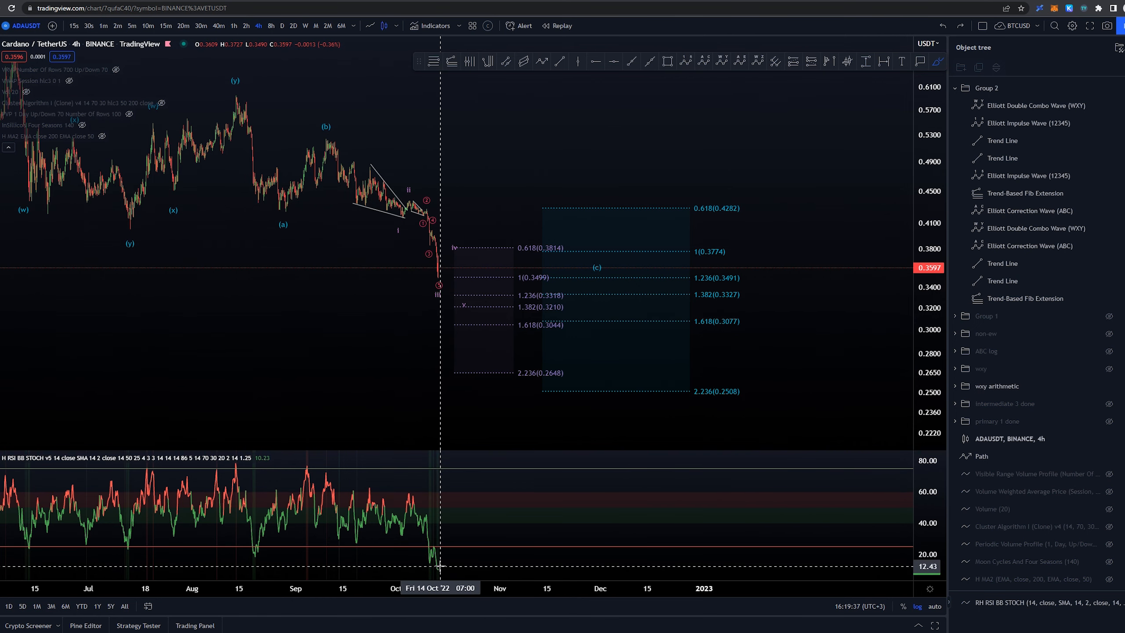
Switch ADAUSDT to 1-hour candles, keeping the red 1–5 count and Fibonacci targets
{"action": "left_click", "coordinate": [234, 25]}
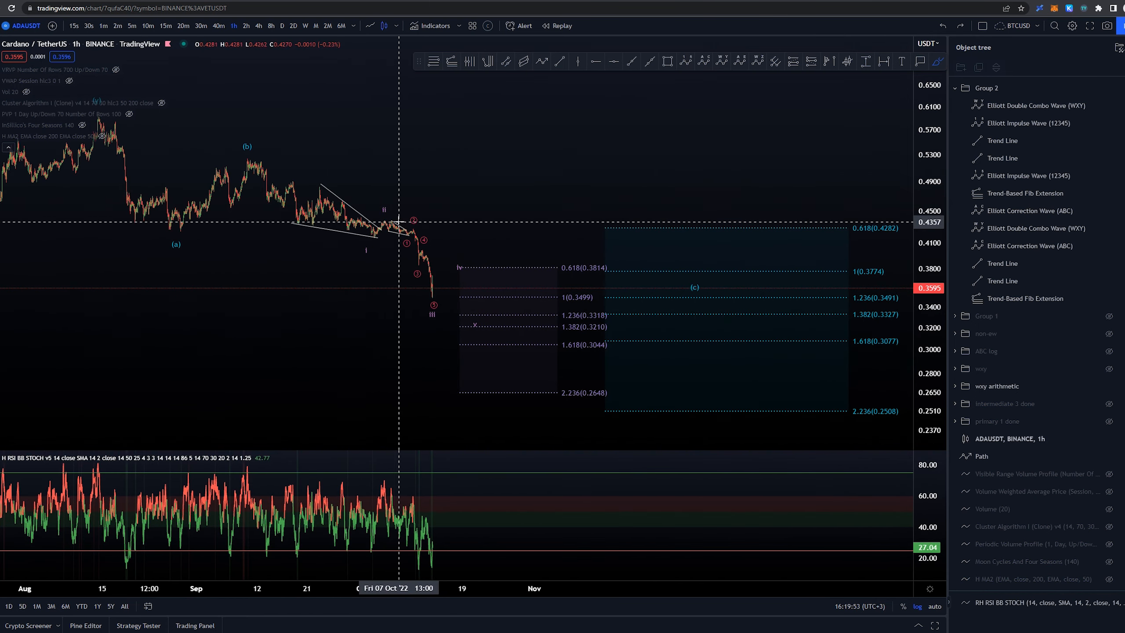
{"action": "mouse_move", "coordinate": [405, 229]}
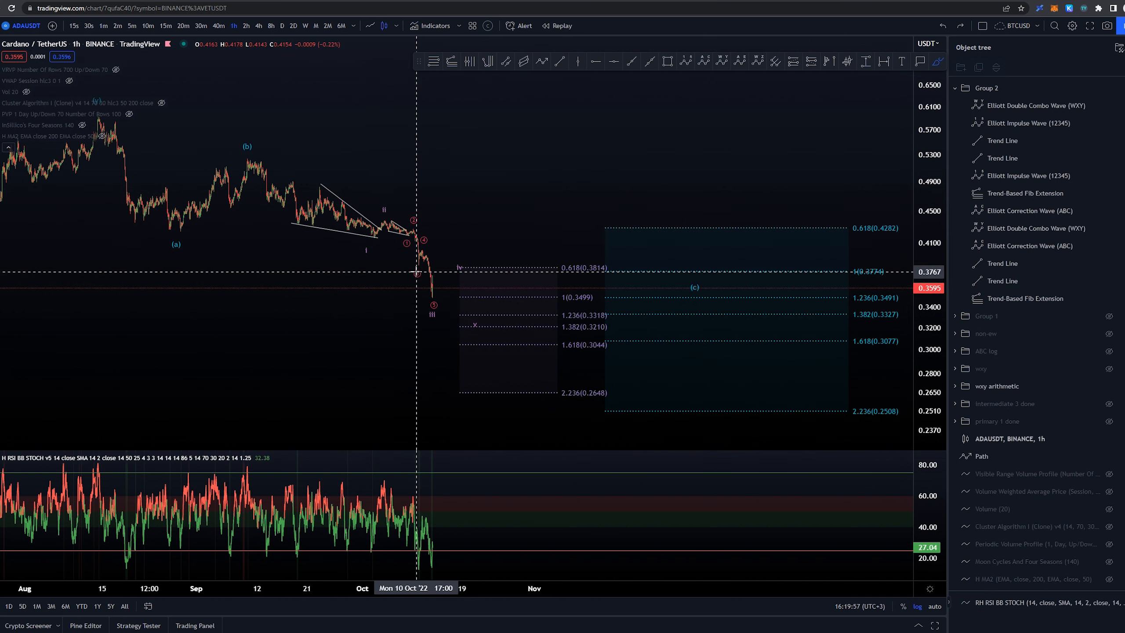
{"action": "mouse_move", "coordinate": [410, 269]}
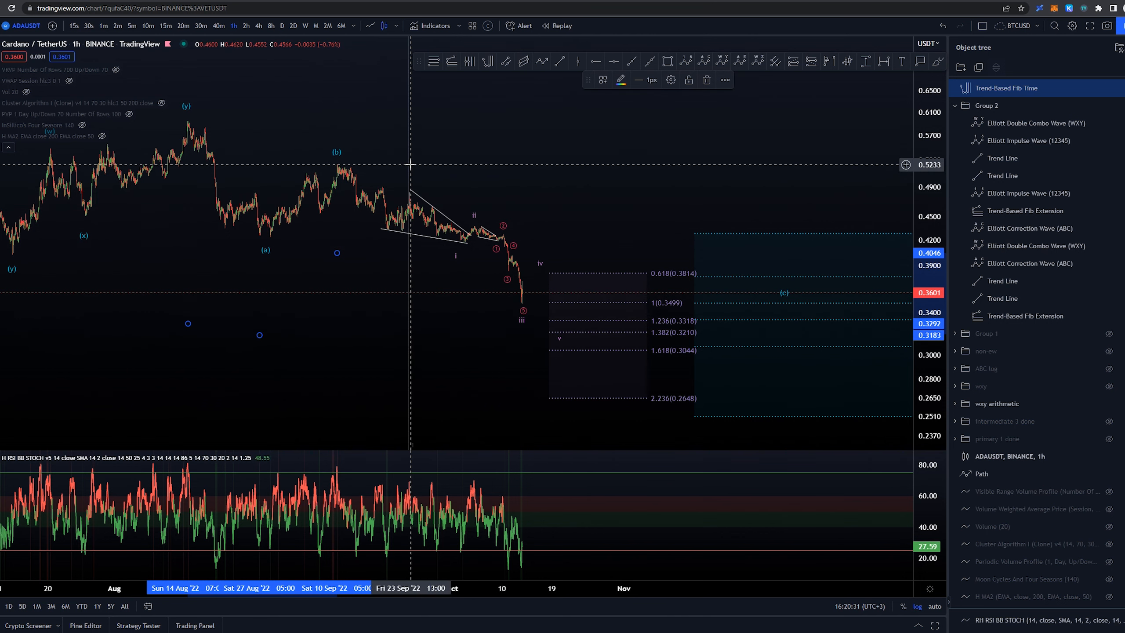
{"action": "left_click_drag", "start_coordinate": [344, 171], "coordinate": [459, 197]}
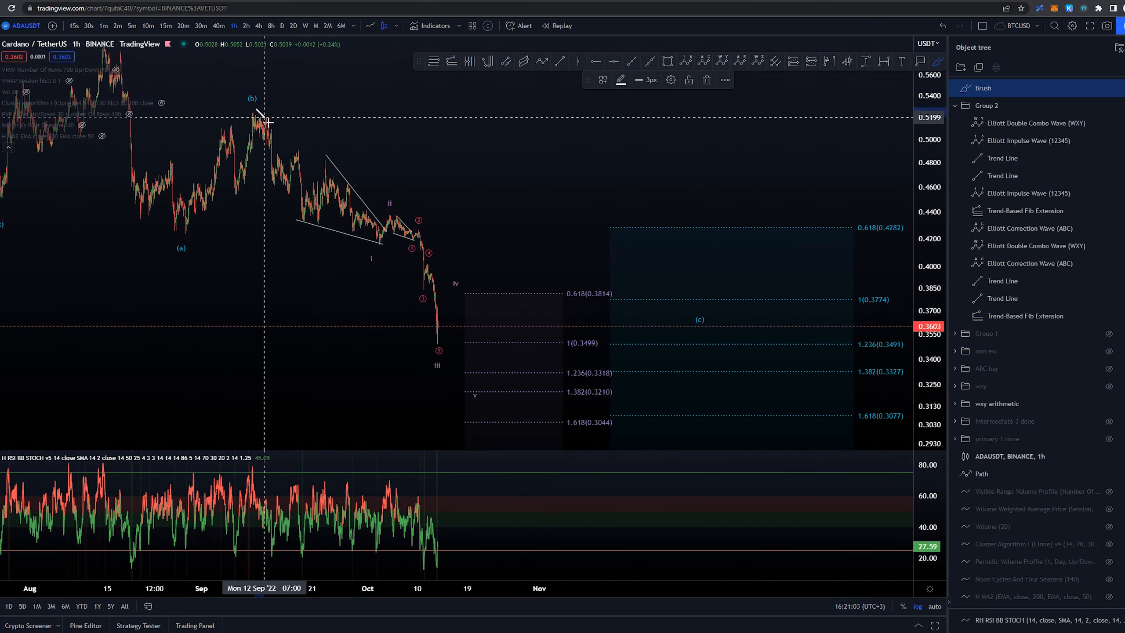
{"action": "left_click_drag", "start_coordinate": [252, 109], "coordinate": [442, 352]}
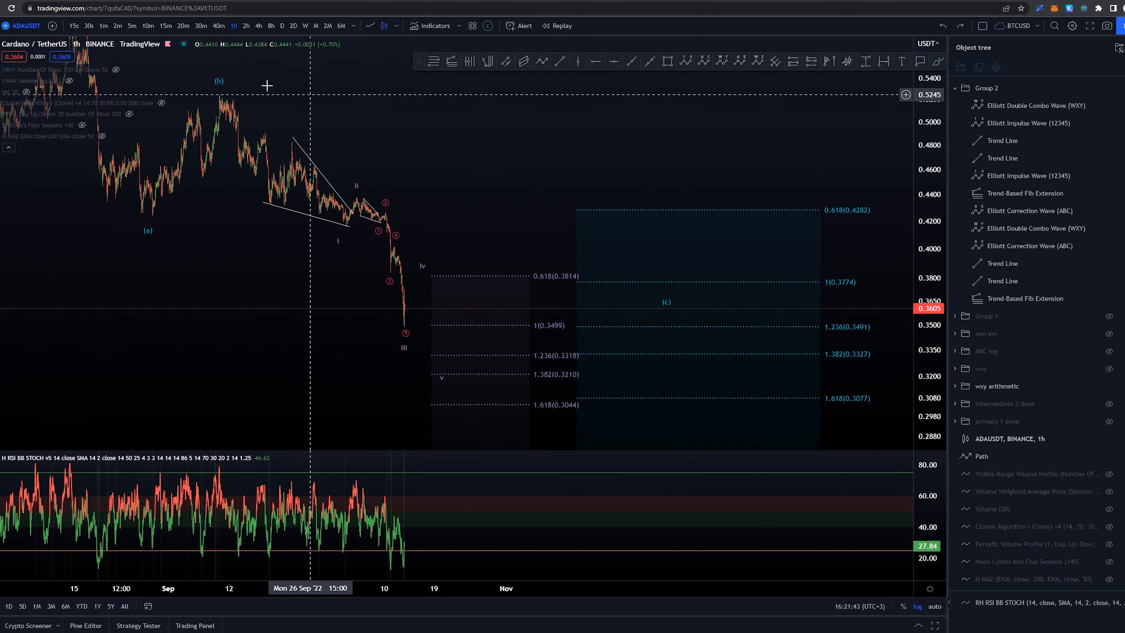
Switch to the 2-hour chart and apply the saved wave template to the Fib retracement
{"action": "left_click", "coordinate": [246, 26]}
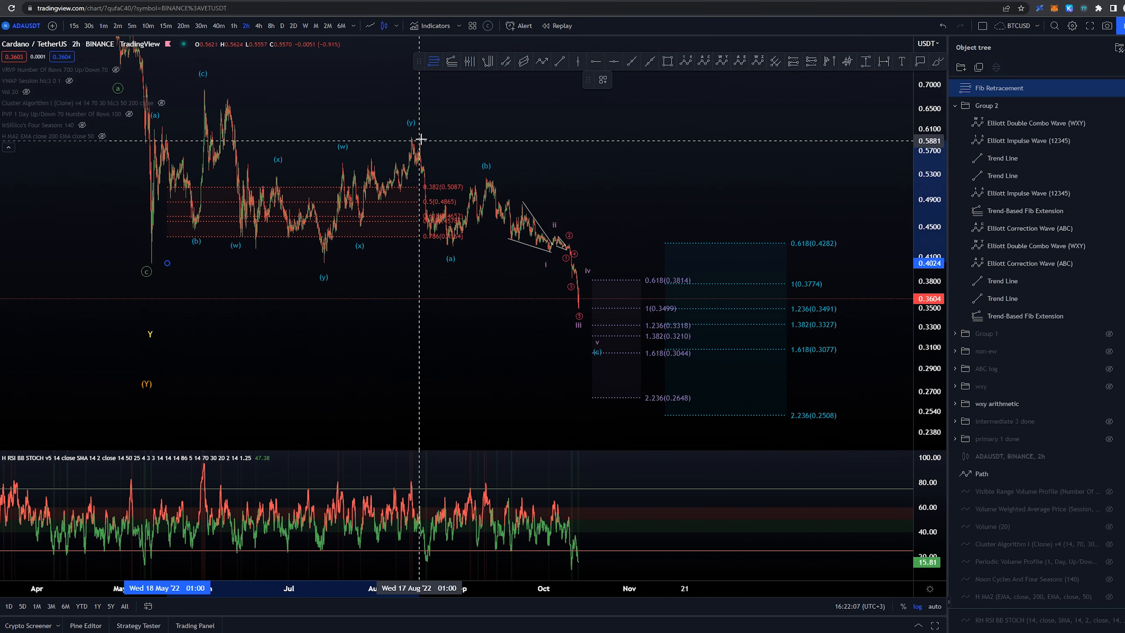
{"action": "left_click", "coordinate": [603, 80]}
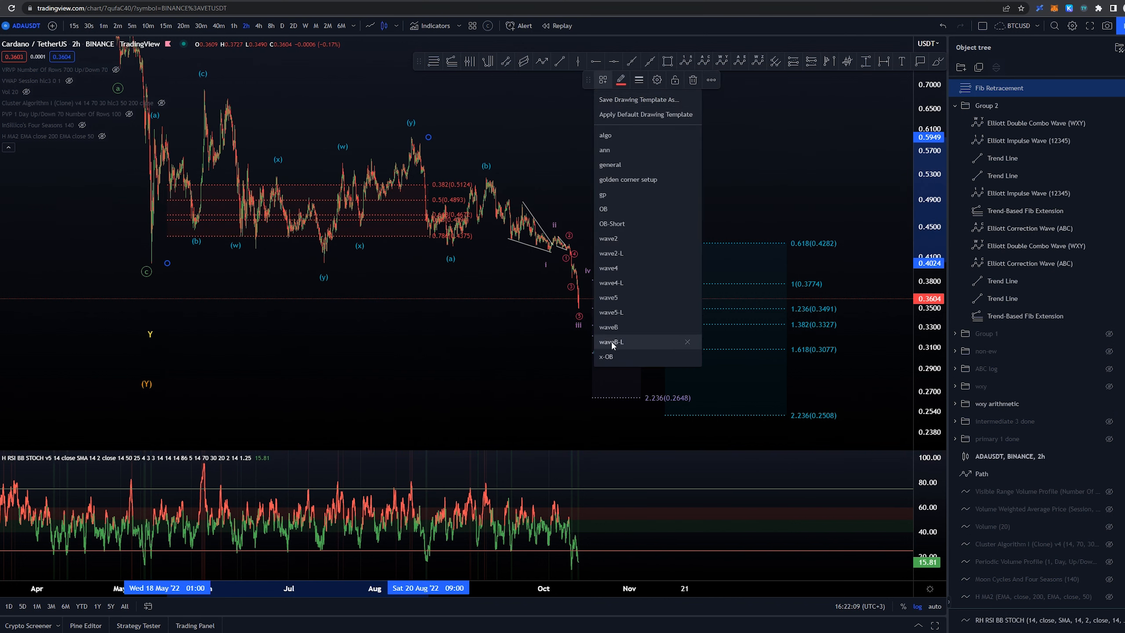
{"action": "left_click", "coordinate": [610, 342]}
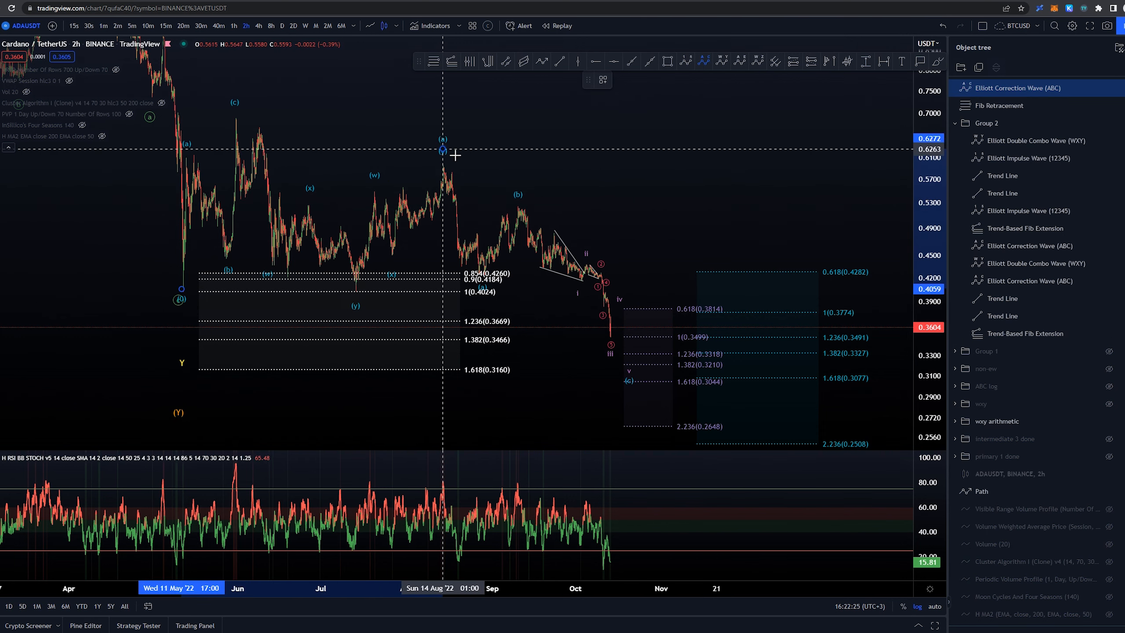
{"action": "mouse_move", "coordinate": [632, 387]}
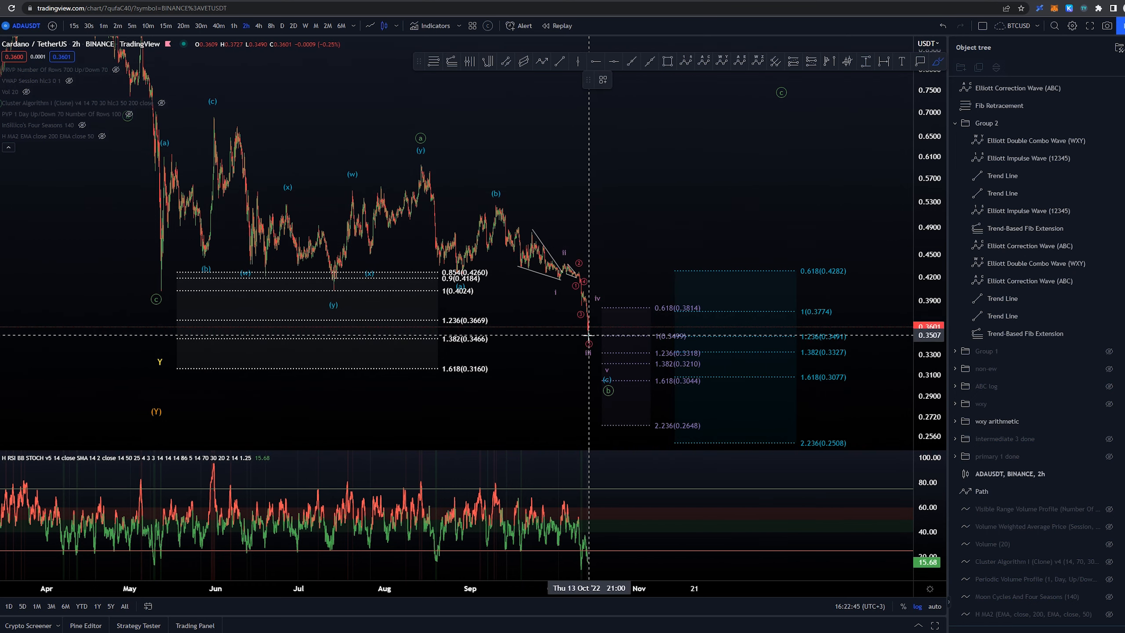
{"action": "mouse_move", "coordinate": [592, 336]}
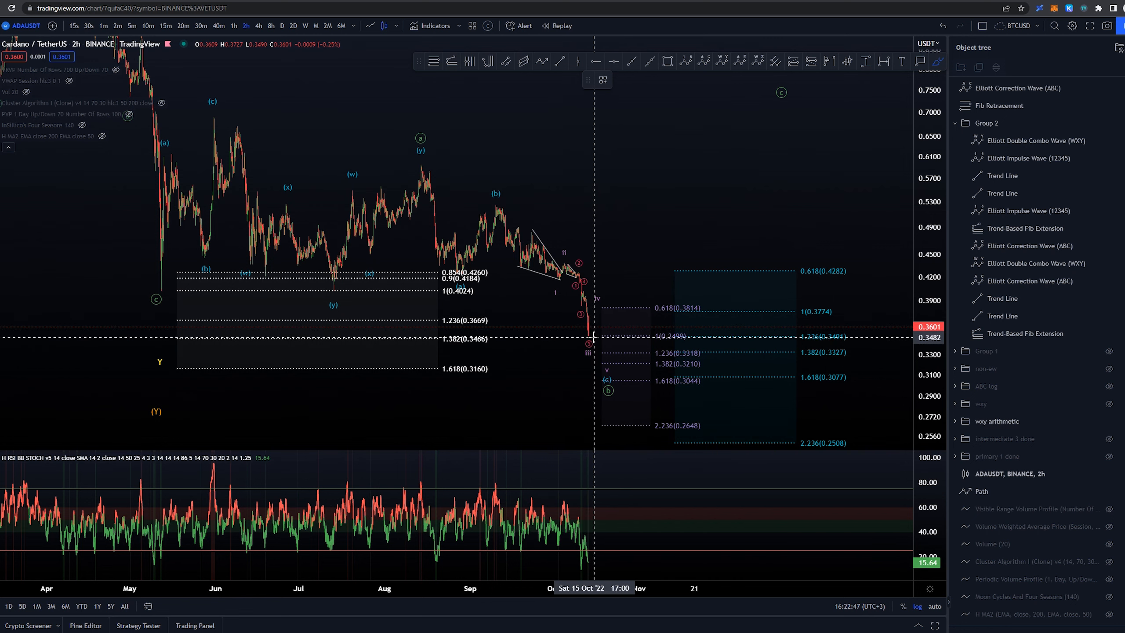
{"action": "mouse_move", "coordinate": [597, 352]}
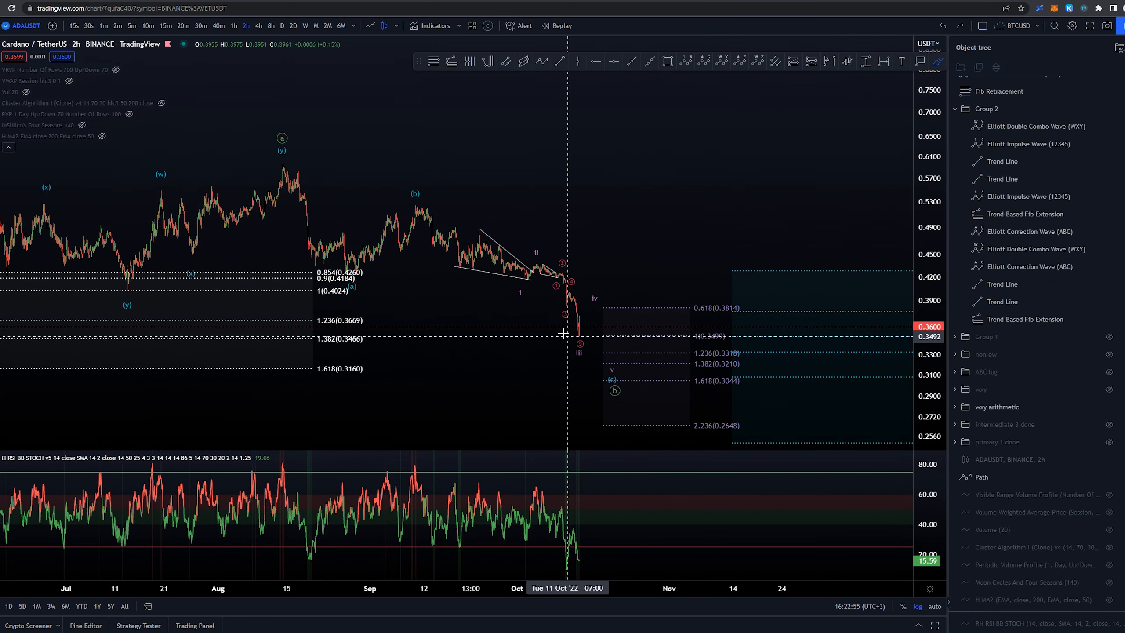
{"action": "mouse_move", "coordinate": [557, 268]}
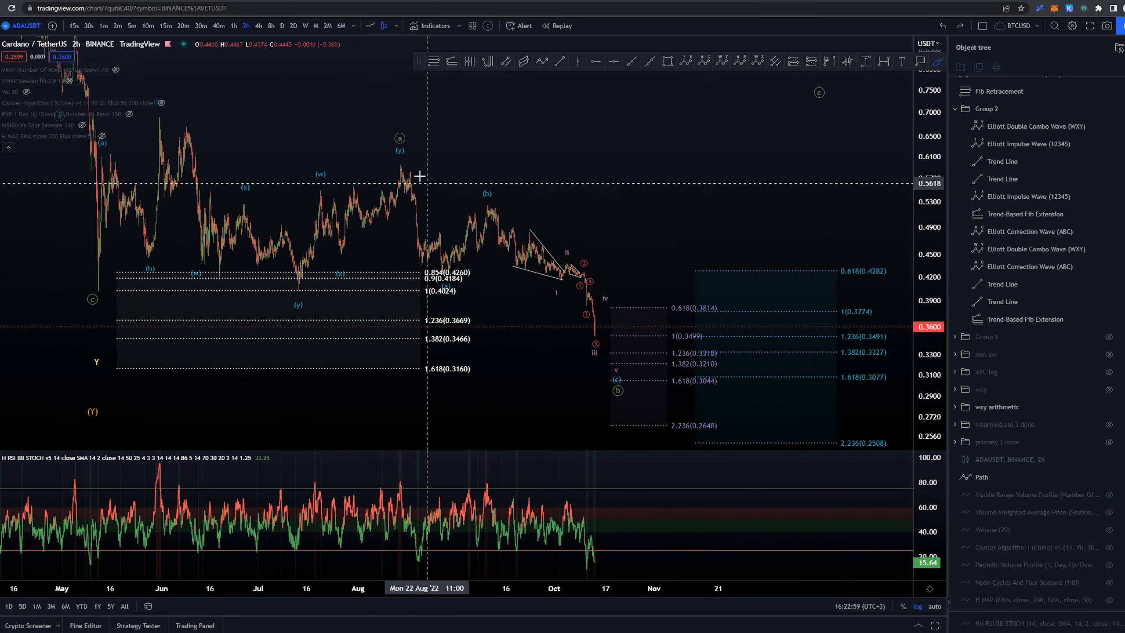
Pan to review the green ABC projection from the August peak to ~0.31, then ~0.73
{"action": "left_click_drag", "start_coordinate": [394, 159], "coordinate": [613, 358]}
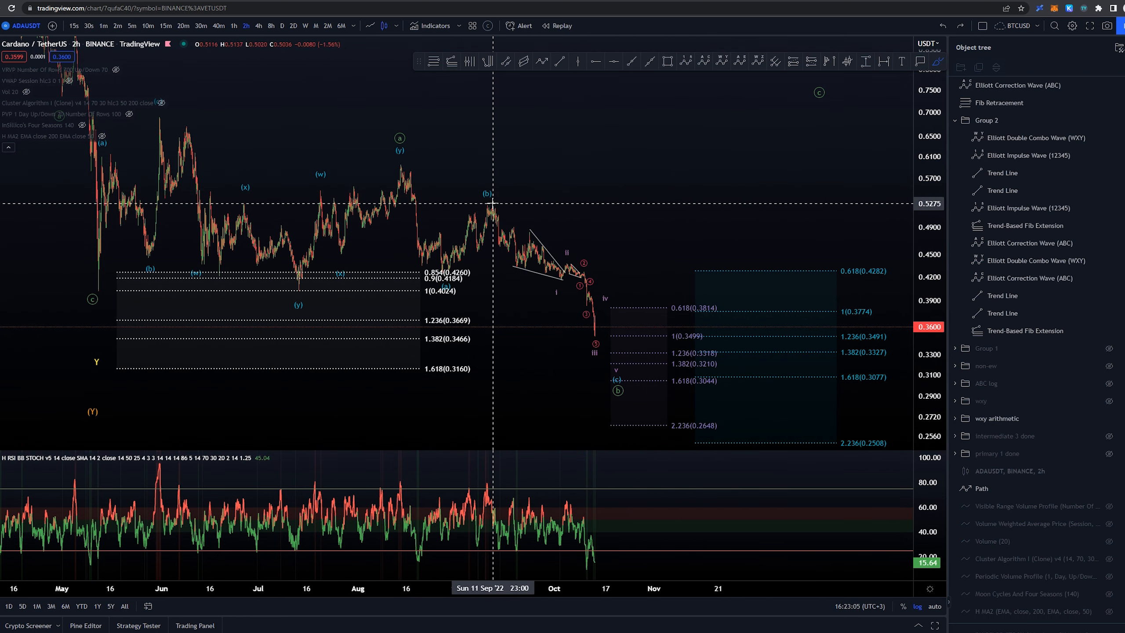
{"action": "left_click_drag", "start_coordinate": [488, 204], "coordinate": [606, 354]}
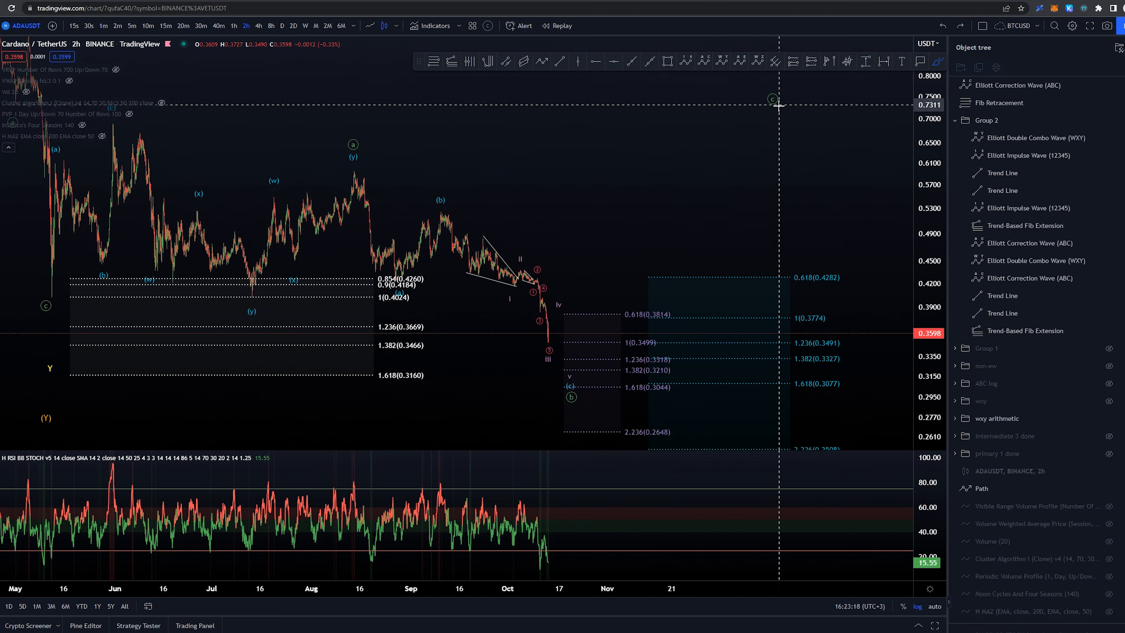
{"action": "mouse_move", "coordinate": [629, 126]}
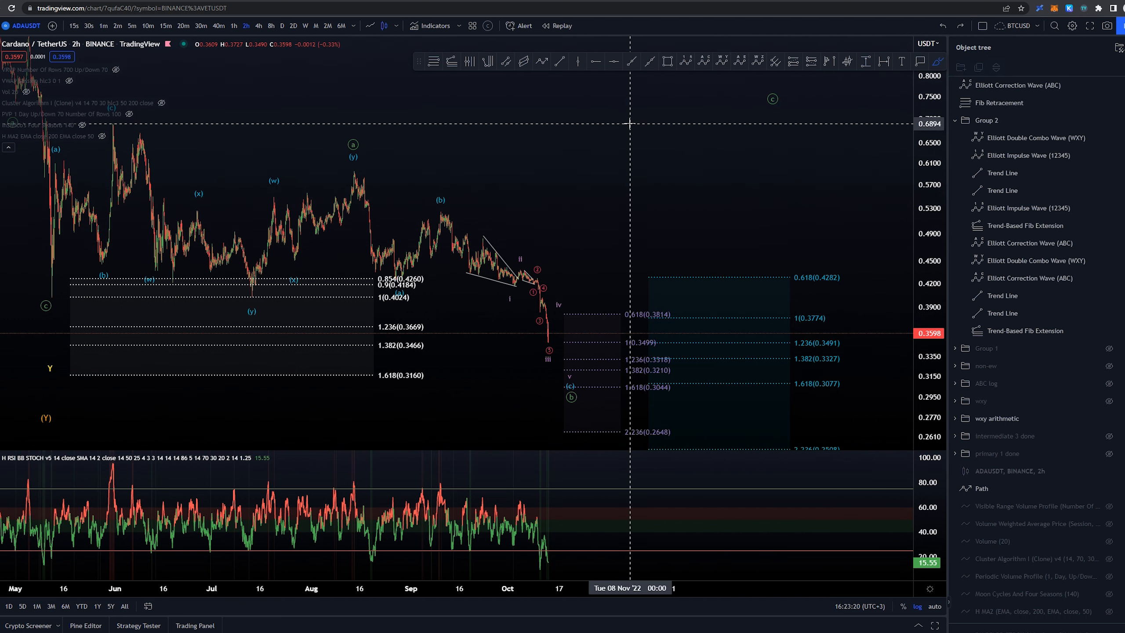
{"action": "mouse_move", "coordinate": [593, 343]}
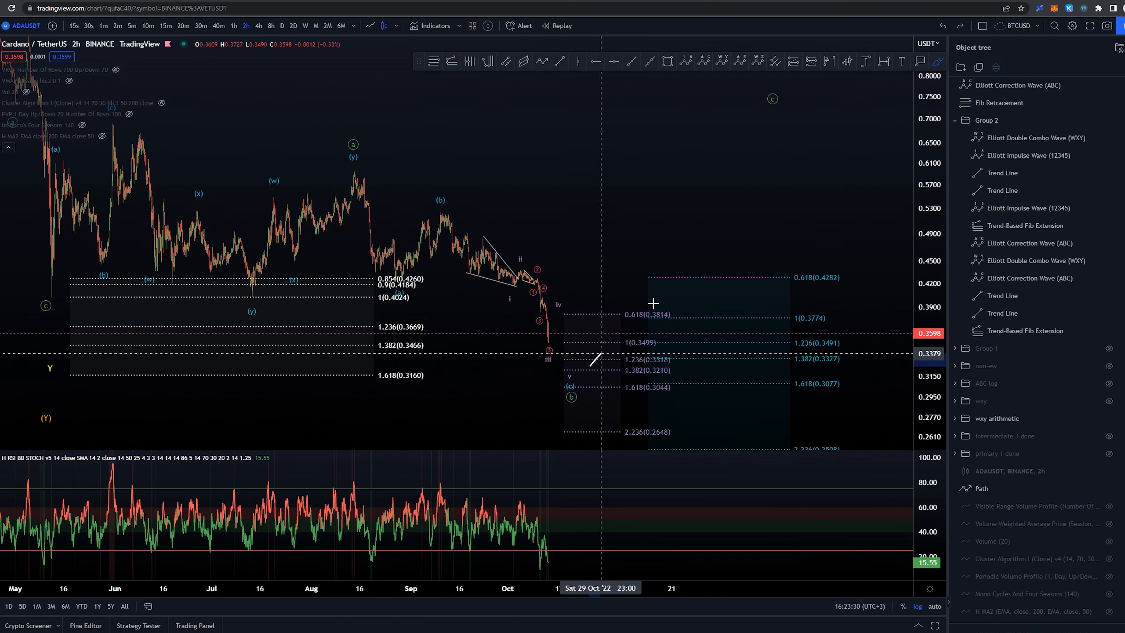
{"action": "left_click_drag", "start_coordinate": [593, 361], "coordinate": [768, 151]}
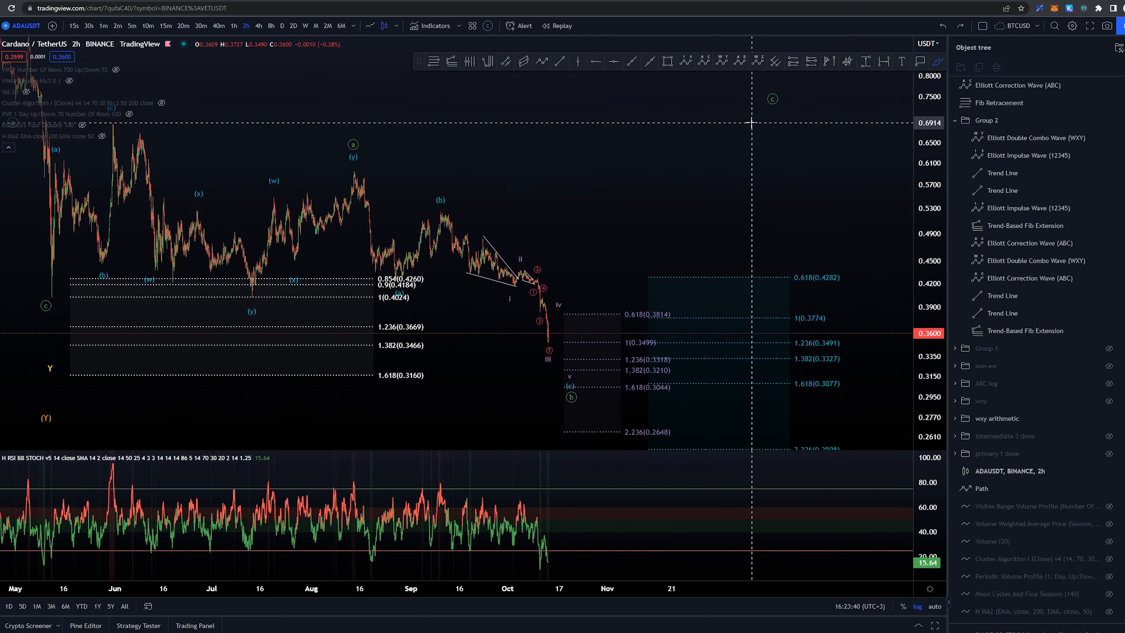
{"action": "mouse_move", "coordinate": [729, 142]}
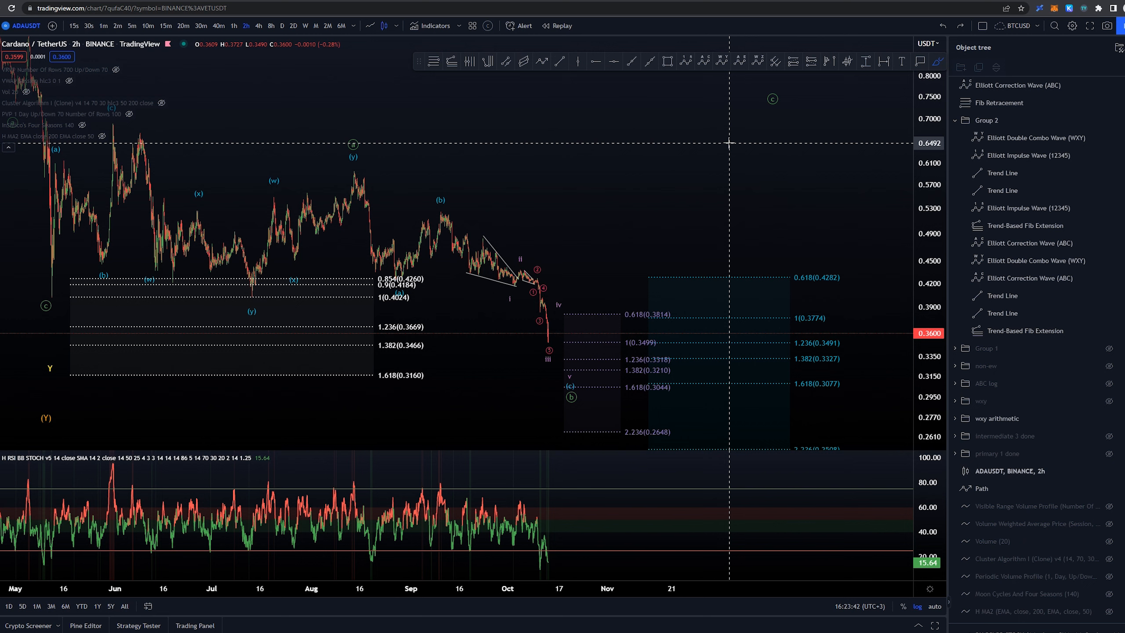
{"action": "mouse_move", "coordinate": [905, 342]}
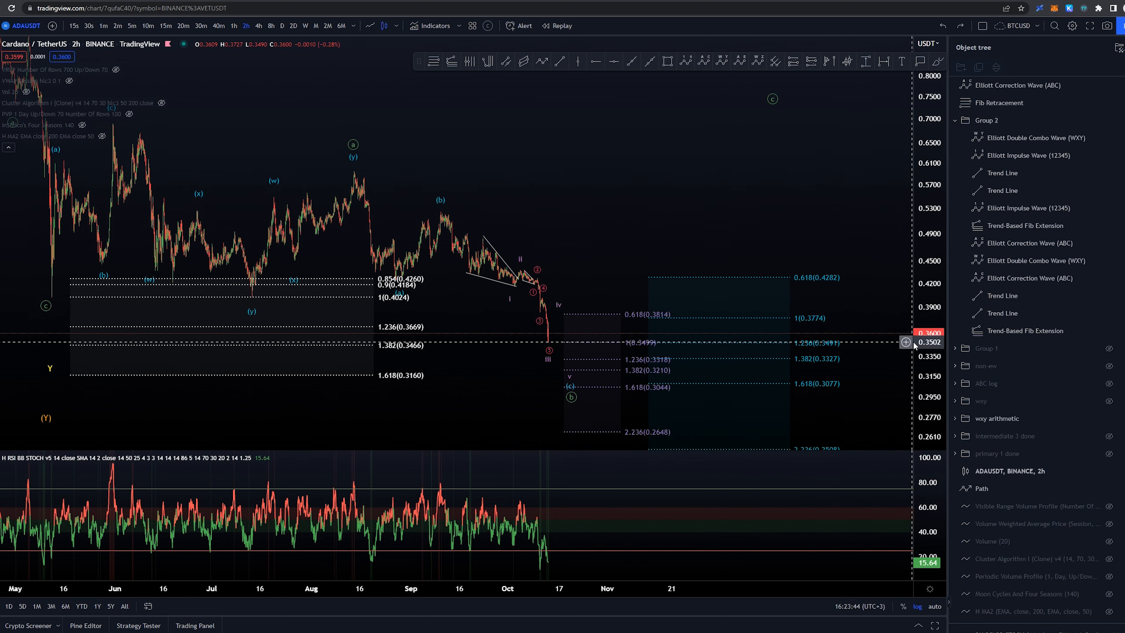